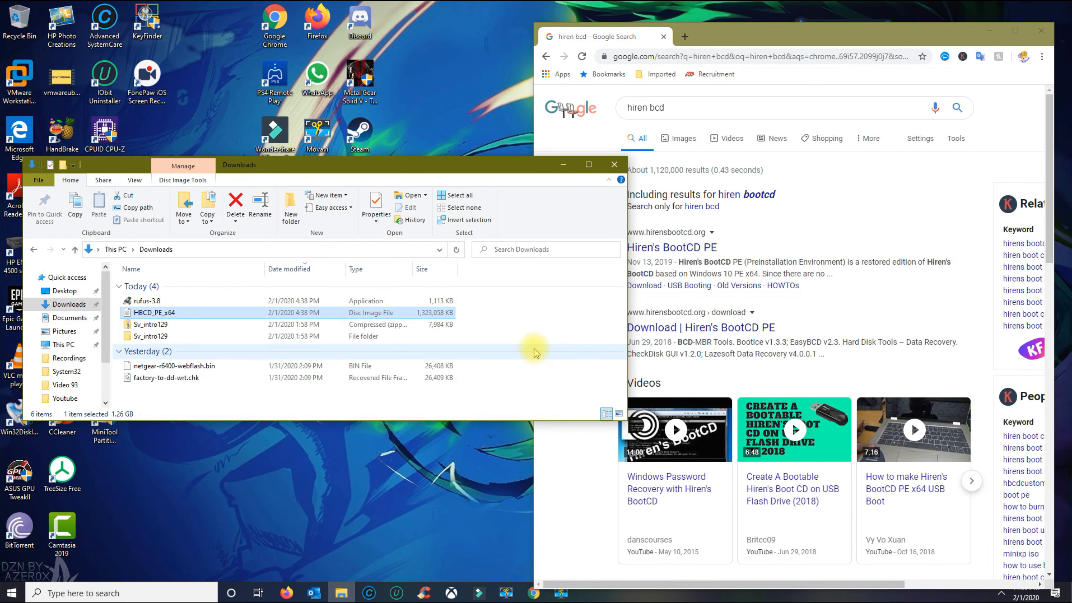
pyautogui.moveTo(532, 355)
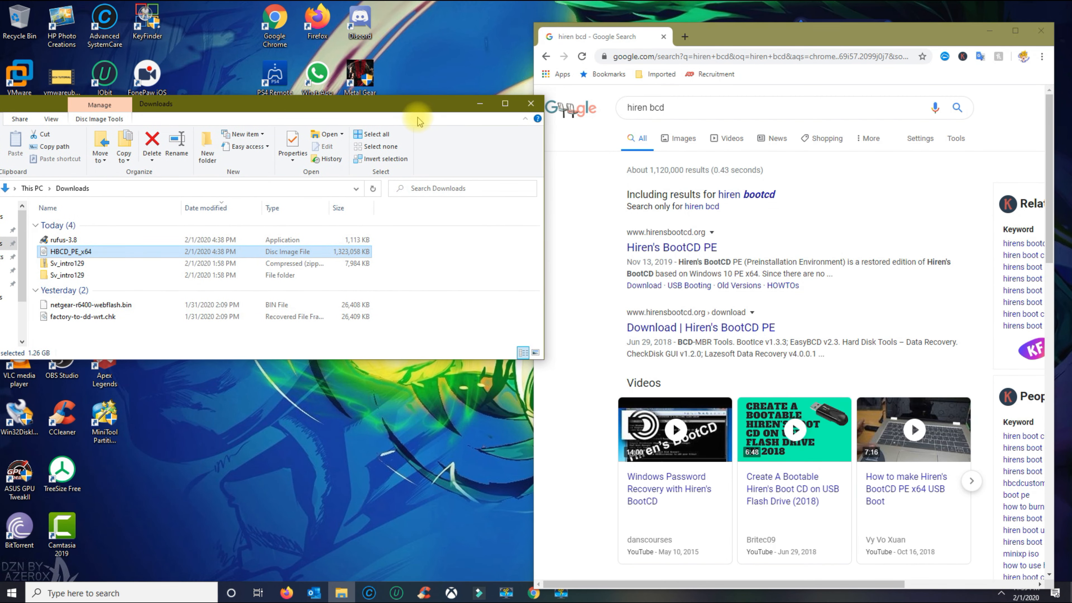
pyautogui.moveTo(524, 256)
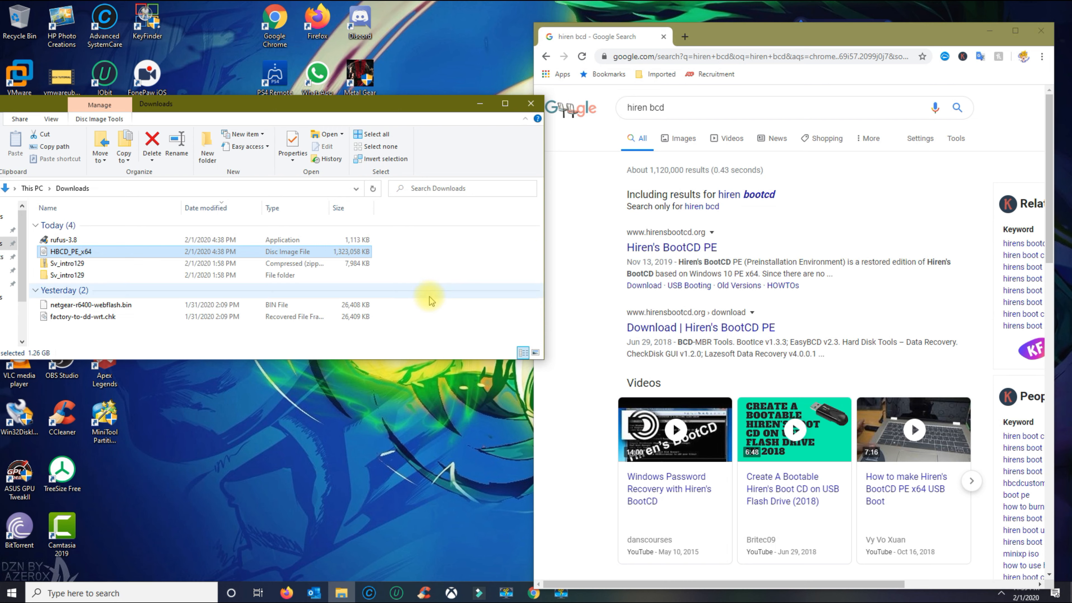
pyautogui.moveTo(456, 329)
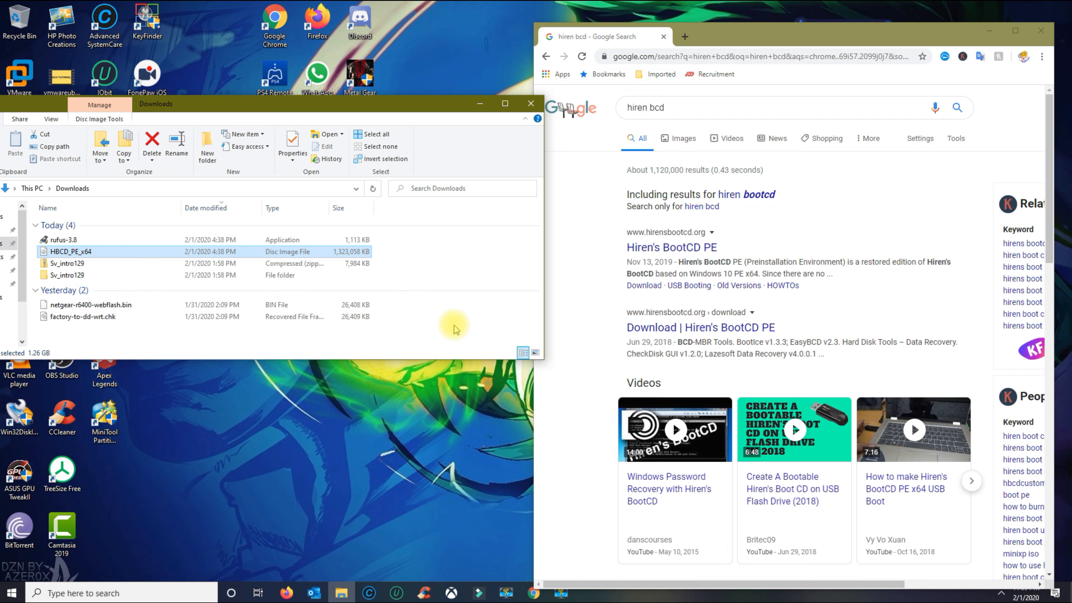
pyautogui.moveTo(514, 303)
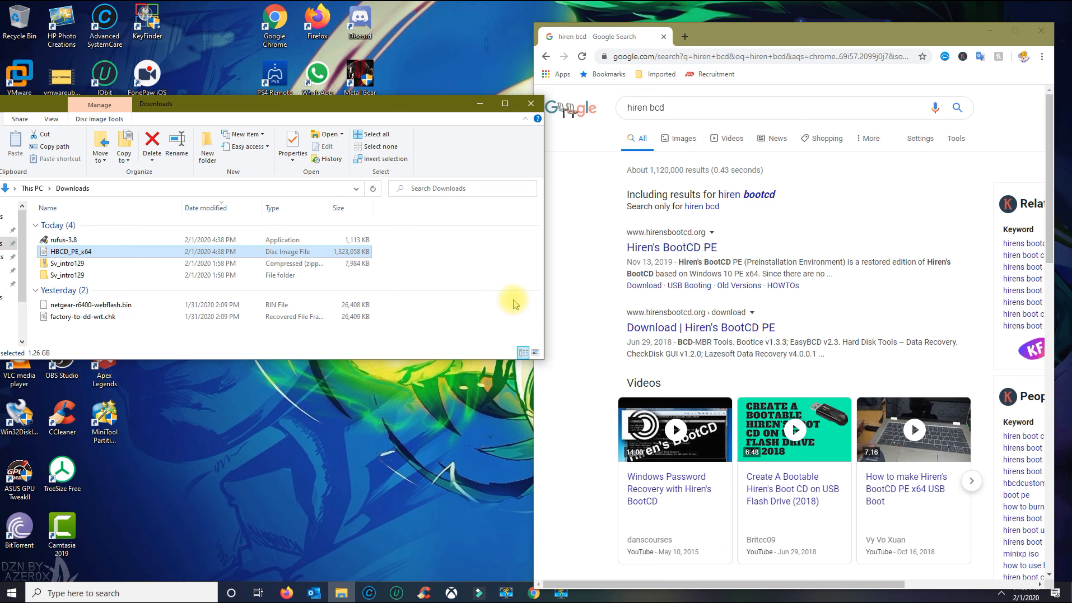
pyautogui.moveTo(494, 304)
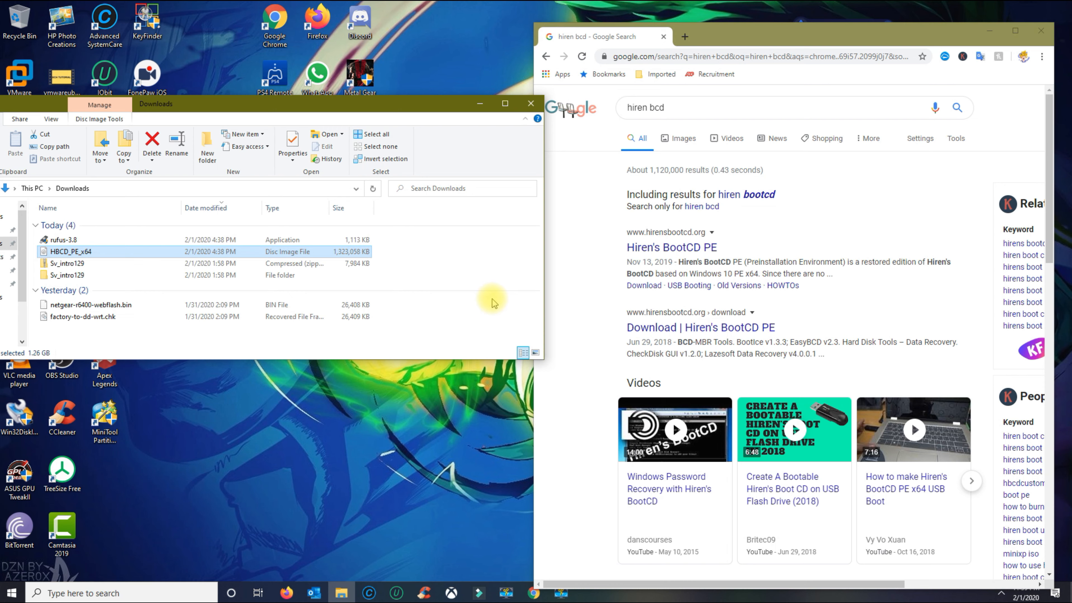
pyautogui.moveTo(429, 317)
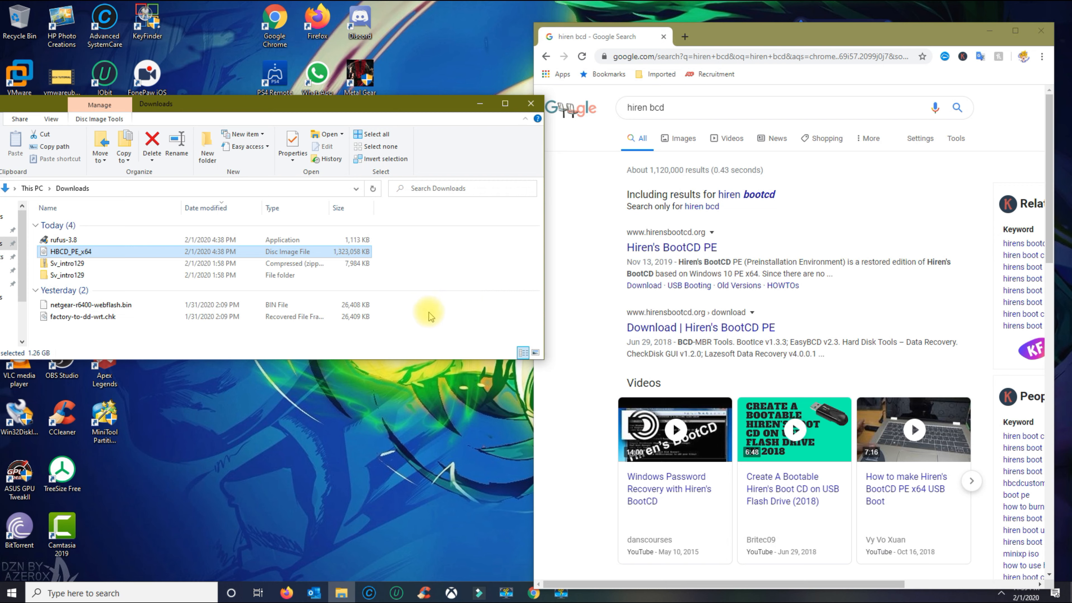
pyautogui.moveTo(583, 298)
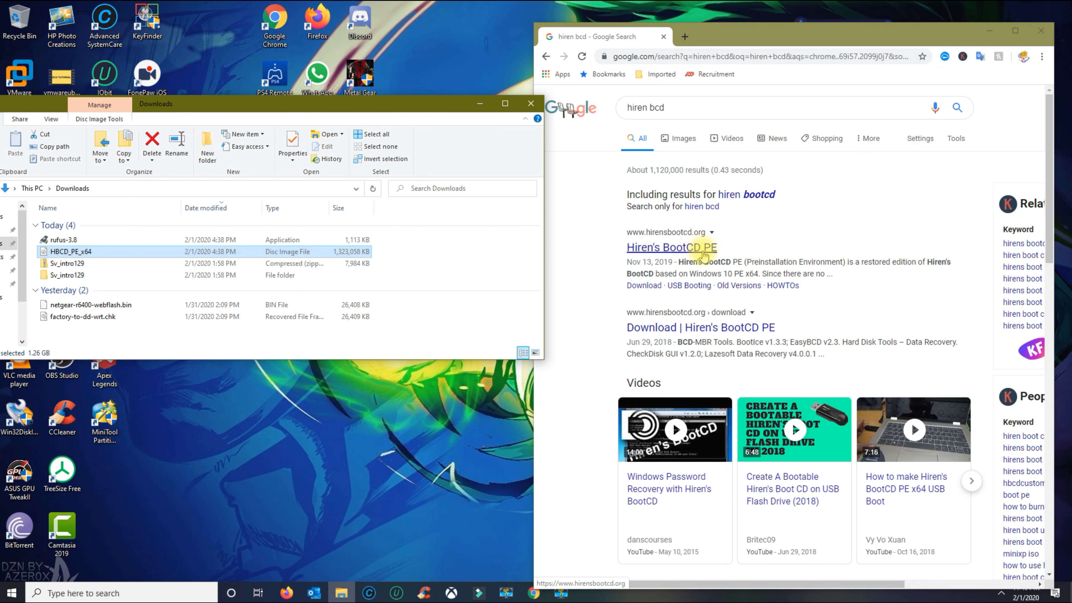
# - Open the Hiren's BootCD PE site, then search 'rufus' and open the rufus.ie homepage
pyautogui.click(671, 246)
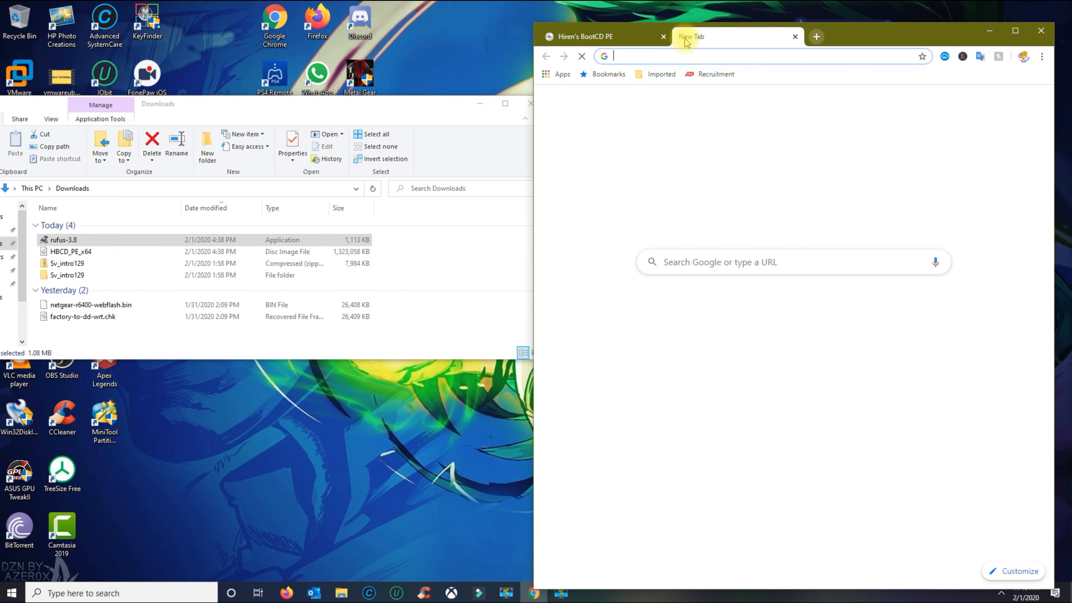
pyautogui.write('rufus+3.8&oq=rufus+3.8&aqs=chrome..69i57.2344j0j7&sour...')
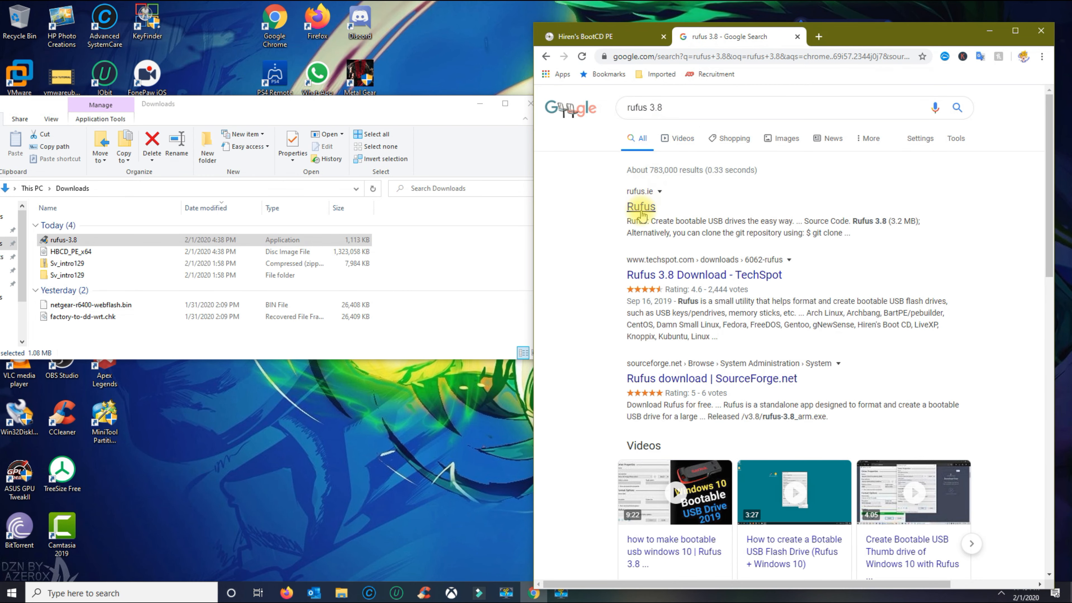
pyautogui.click(640, 207)
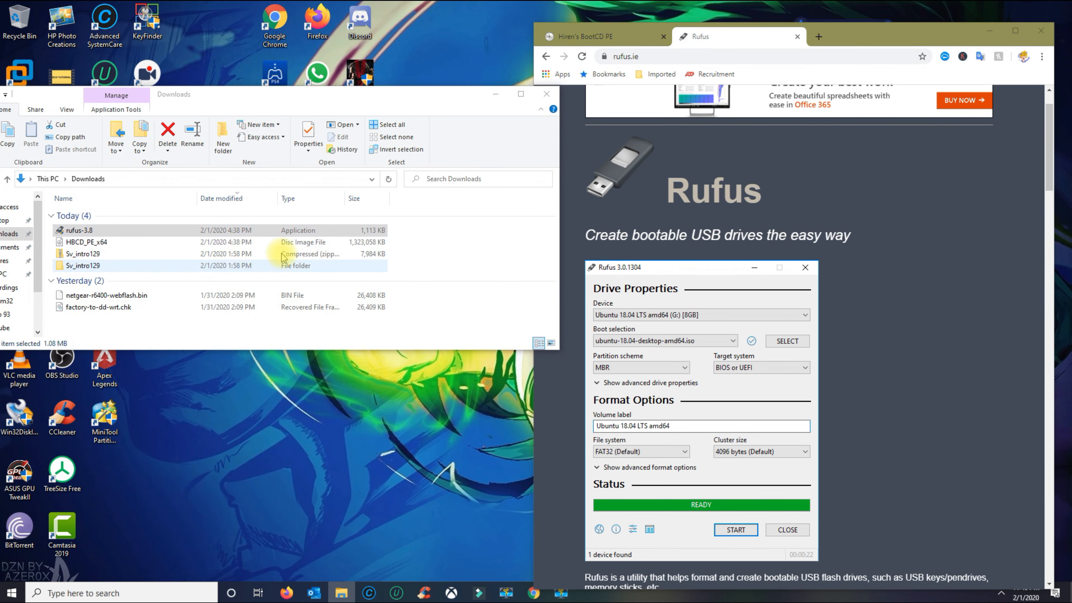
# - Launch Rufus 3.8, load HBCD_PE_x64.iso as the boot image, and choose the MBR partition scheme
pyautogui.doubleClick(79, 229)
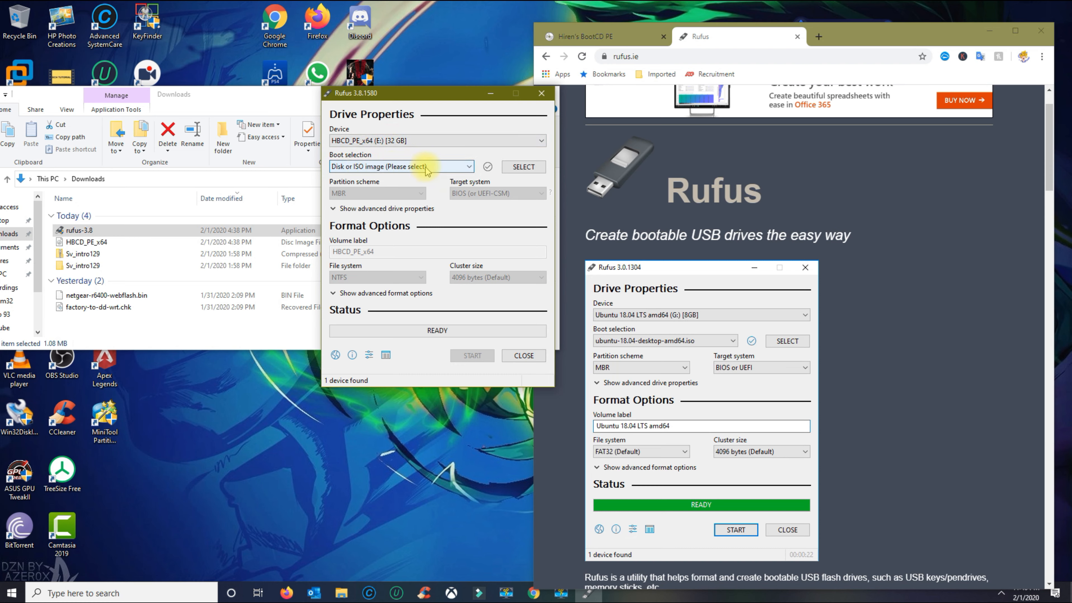
pyautogui.click(524, 166)
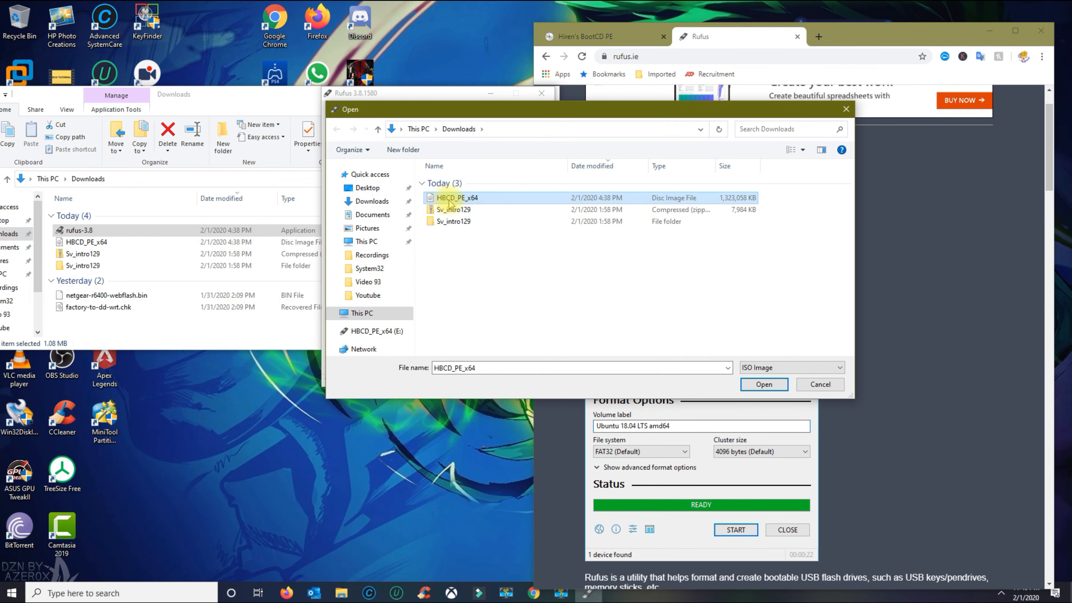
pyautogui.click(763, 384)
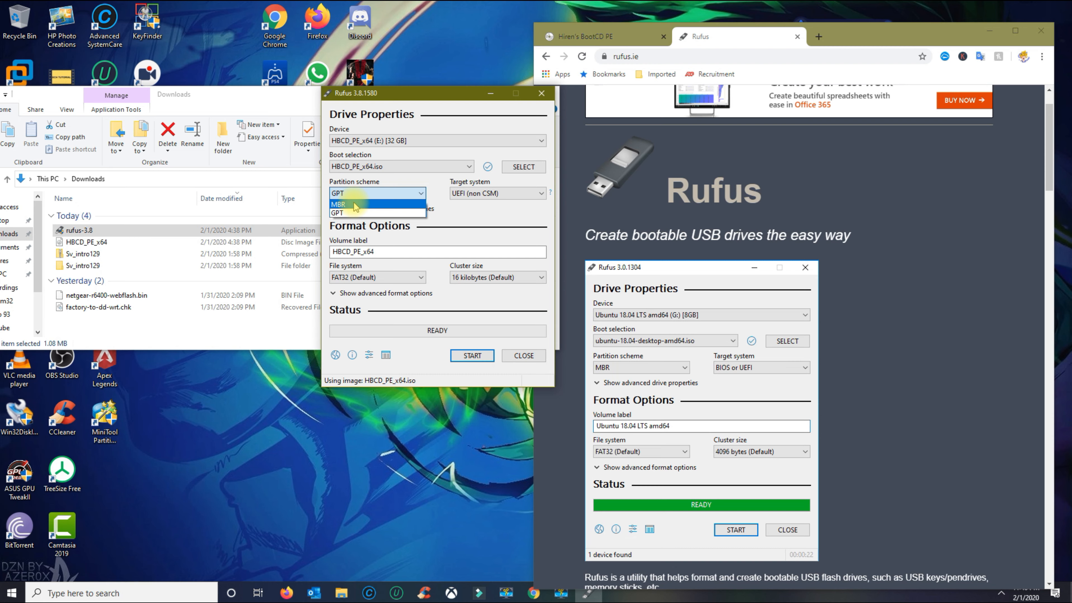
pyautogui.click(356, 204)
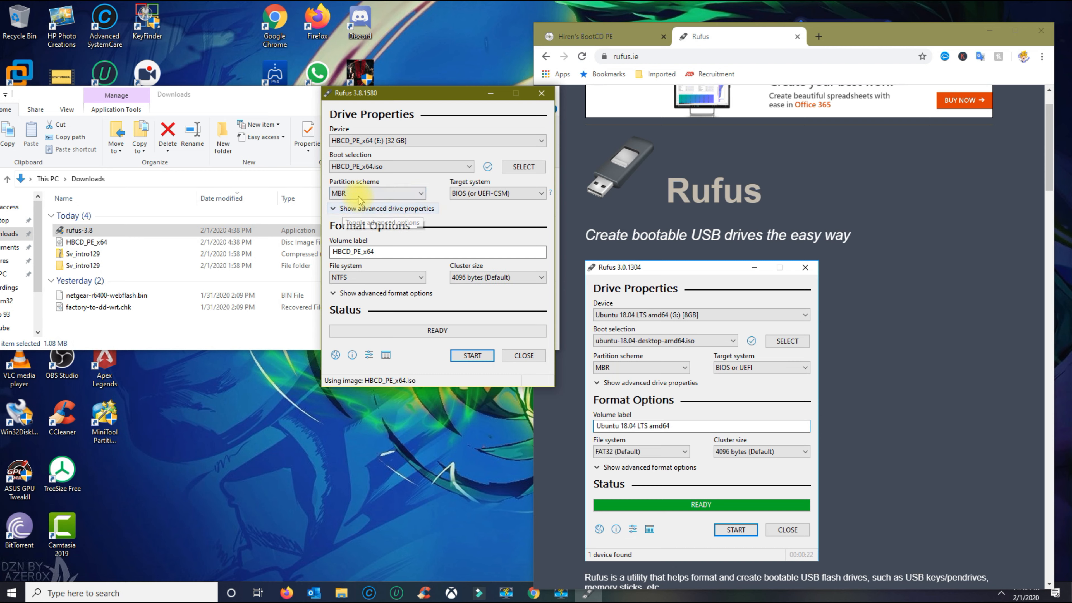
pyautogui.click(377, 193)
pyautogui.write('syst')
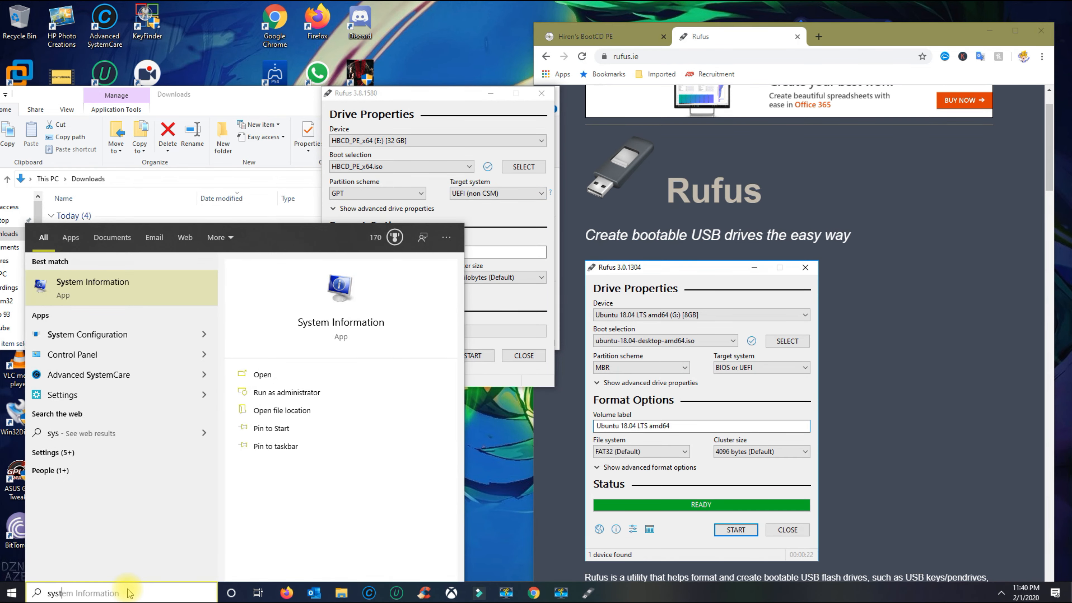
# - Open System Information to read the PC's BIOS Mode (UEFI)
pyautogui.click(92, 281)
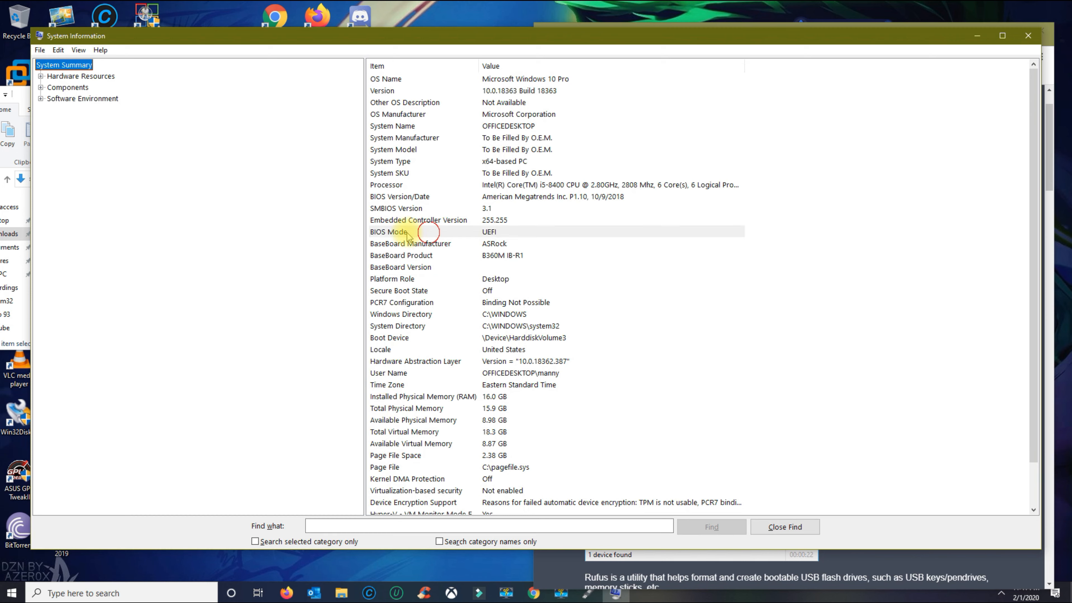
pyautogui.moveTo(479, 238)
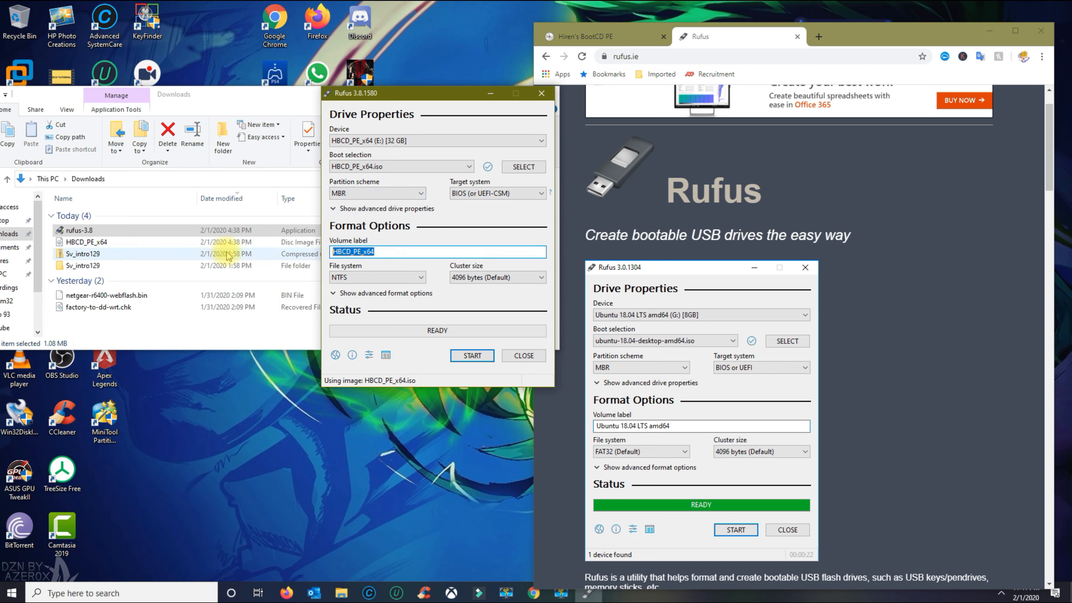
pyautogui.moveTo(387, 251)
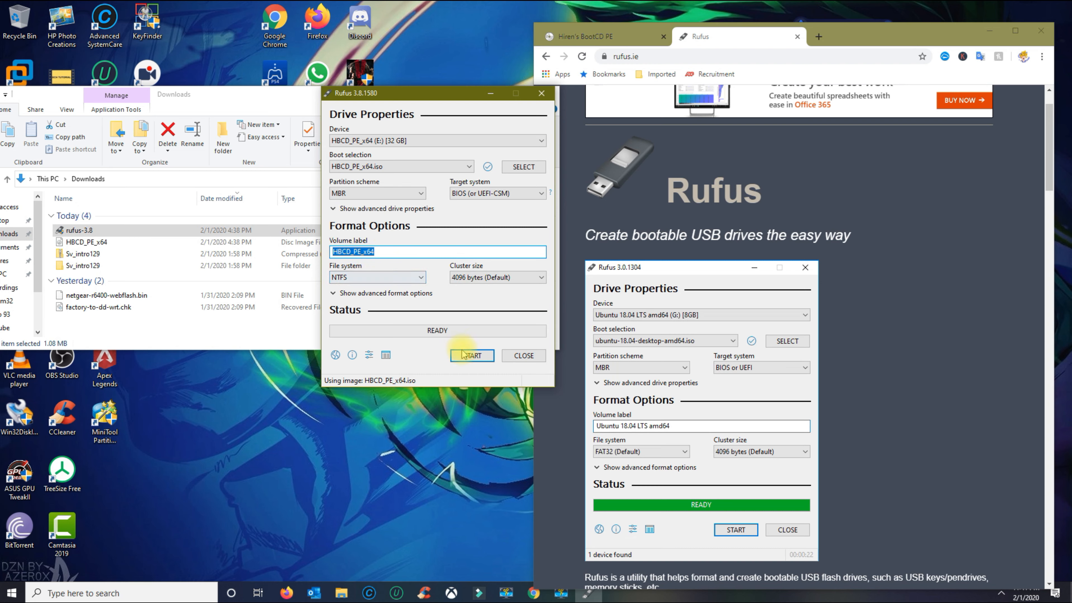
# - Write the Hiren's ISO to the 32 GB USB, accepting data erasure, then close Rufus
pyautogui.click(472, 355)
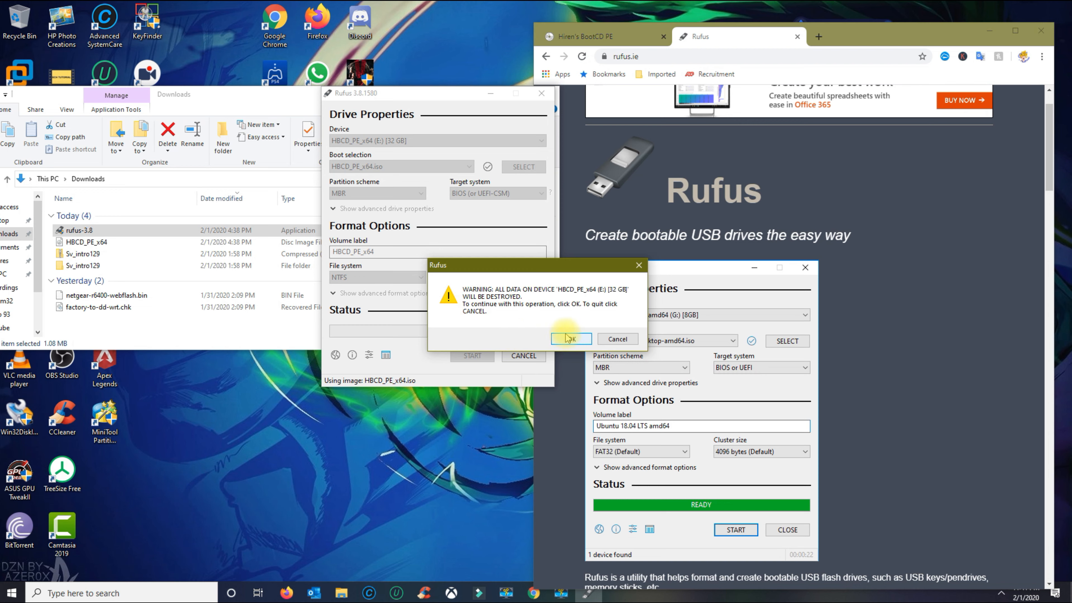
pyautogui.click(567, 339)
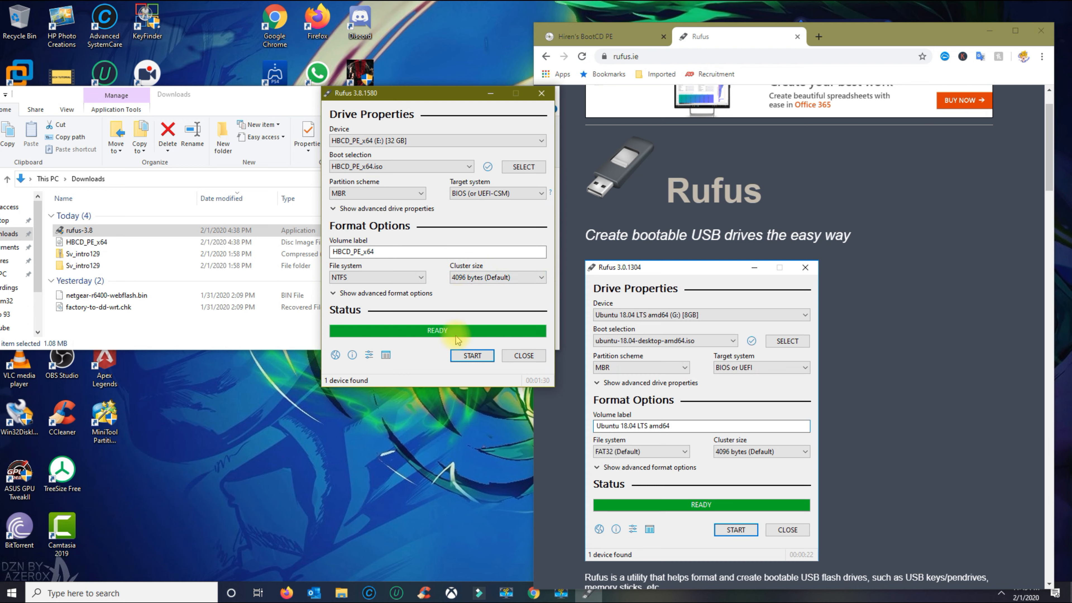
pyautogui.click(541, 93)
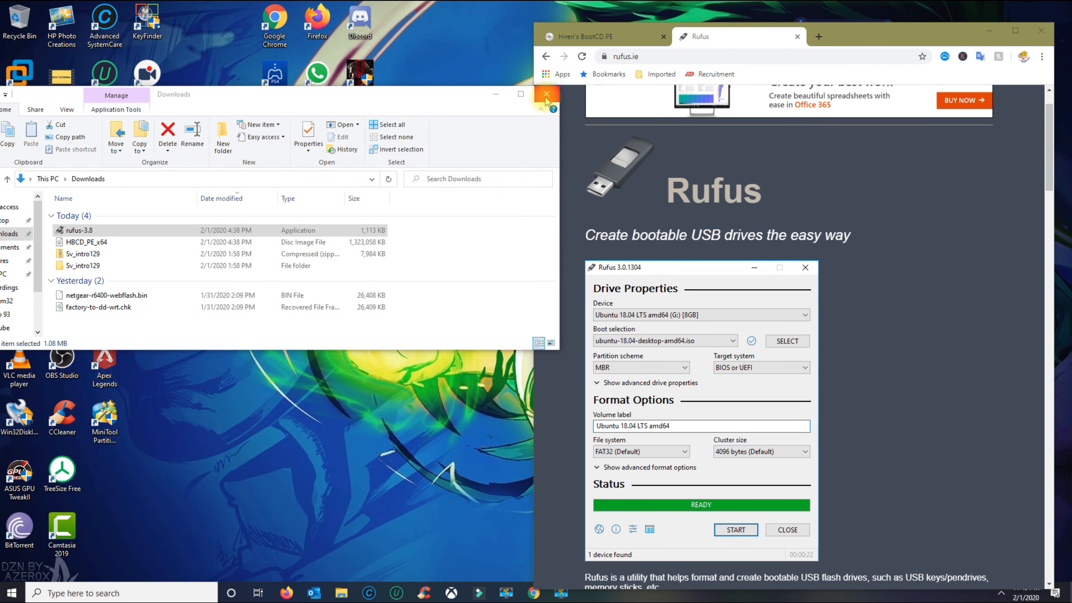
# - Close the Downloads window and enter the HP BIOS setup with F10 at startup
pyautogui.click(546, 94)
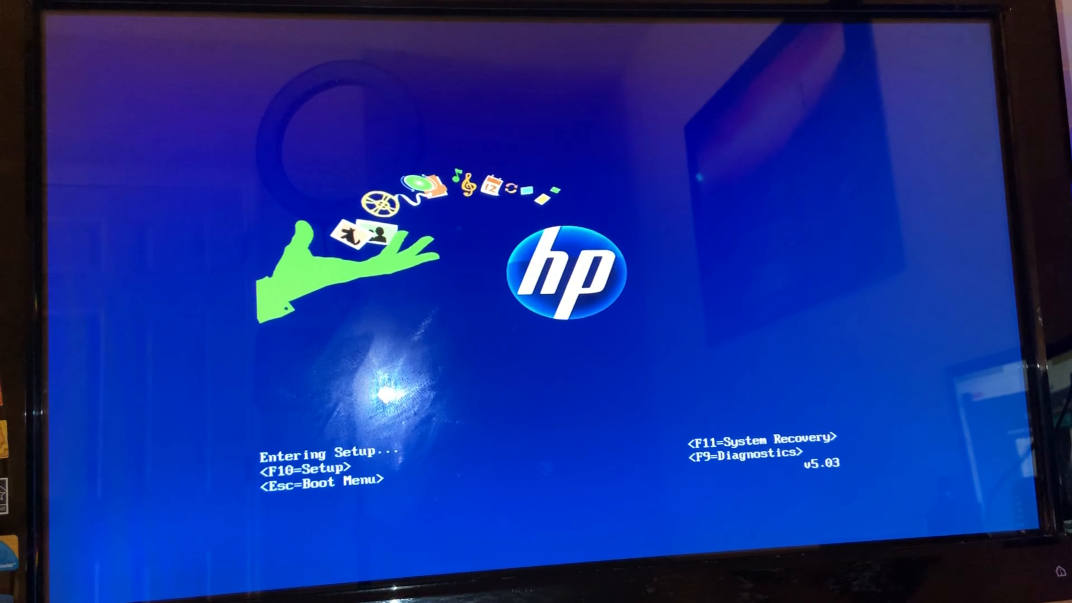
pyautogui.press('F10')
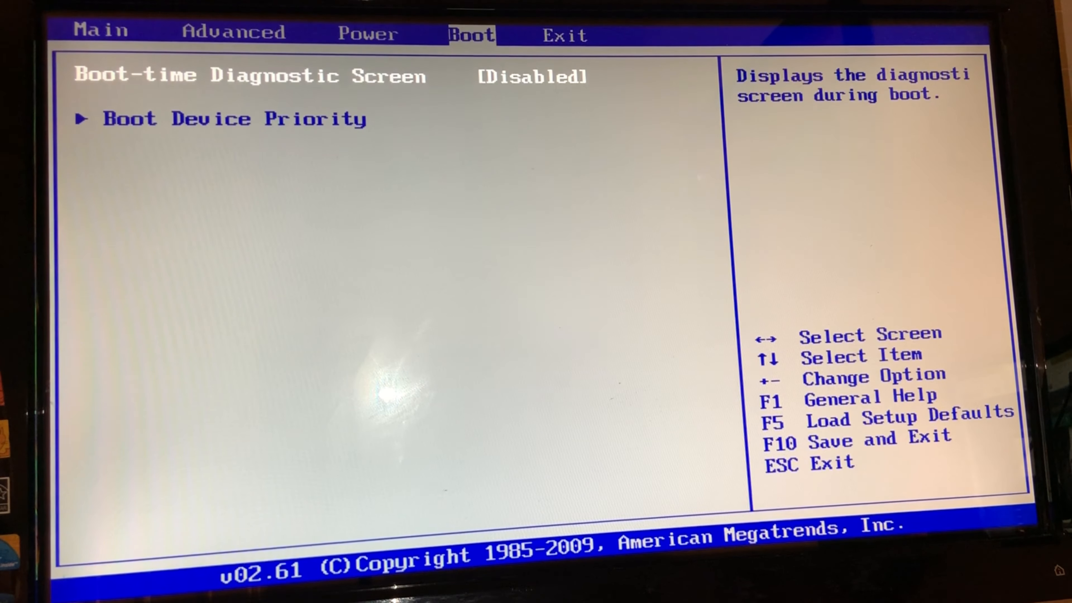
# - Check the SanDisk USB is 1st Drive in HDD Group Boot Priority, then bring up Save and Exit
pyautogui.press('Down')
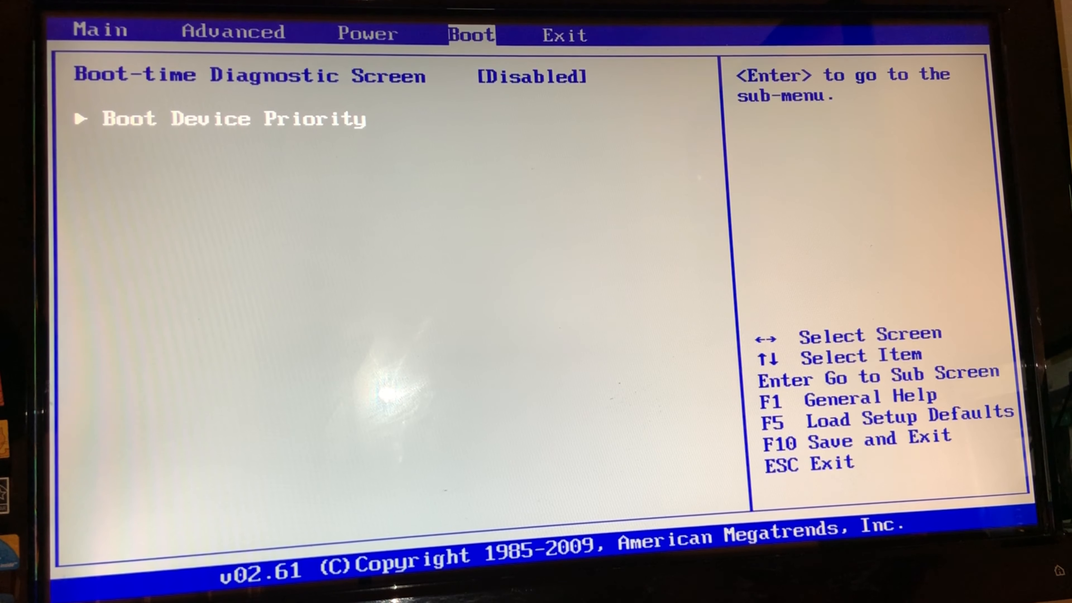
pyautogui.press('enter')
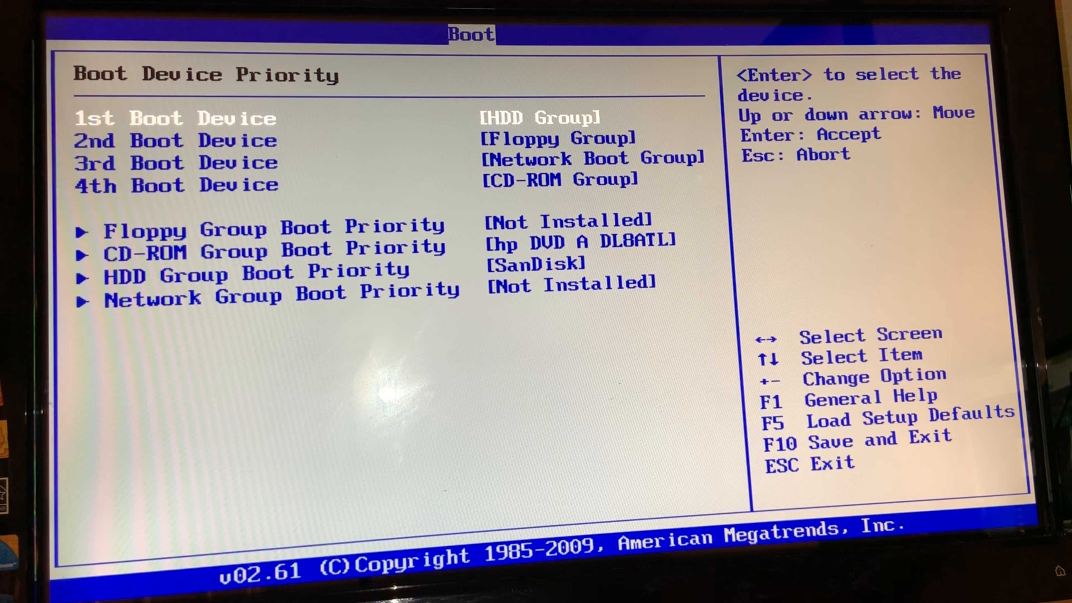
pyautogui.press('Down')
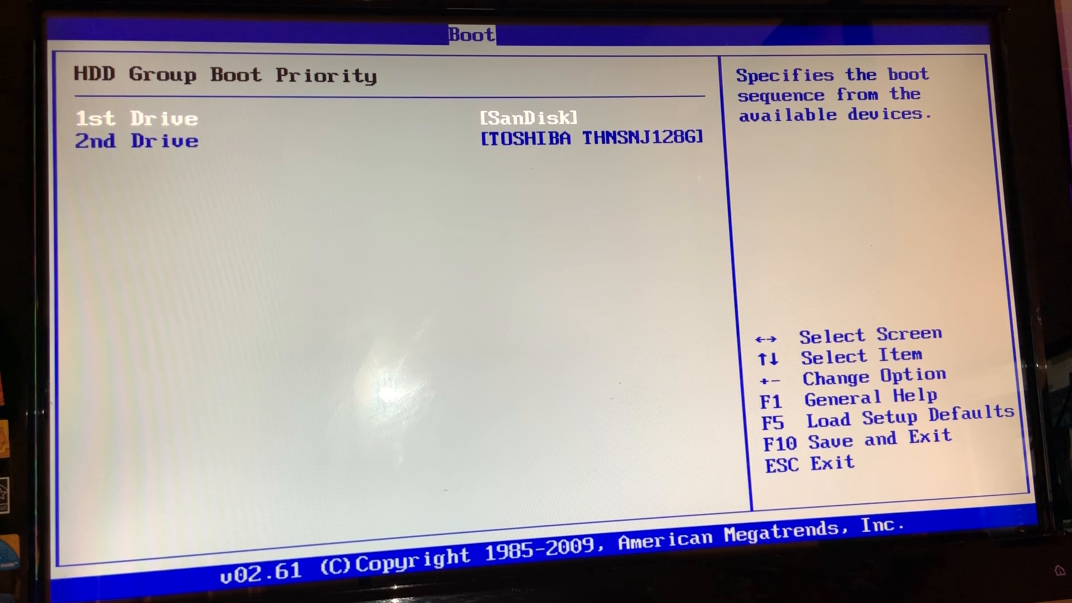
pyautogui.press('Escape')
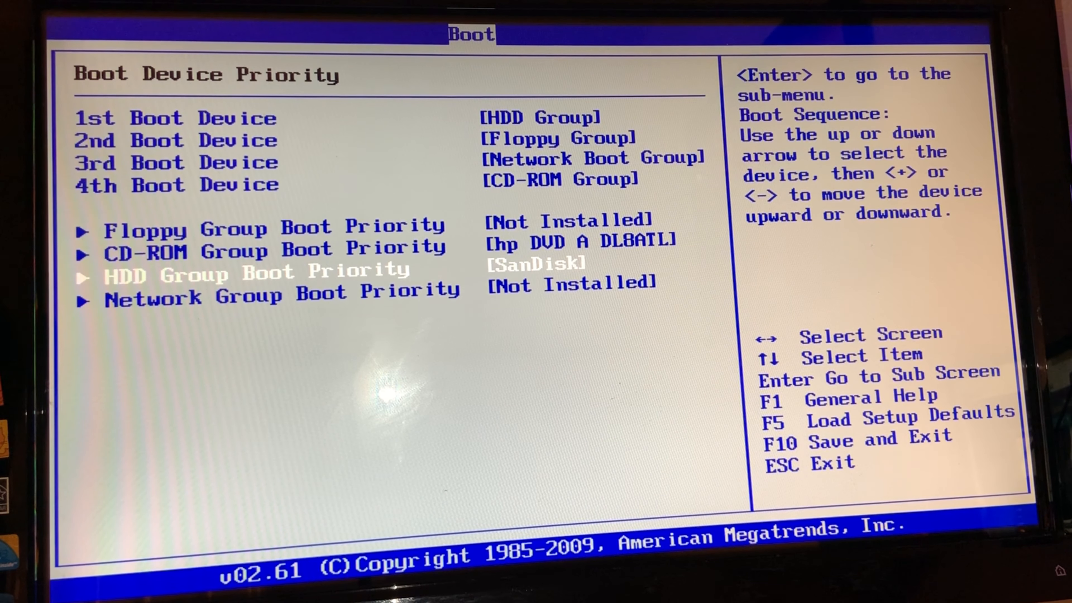
pyautogui.click(565, 34)
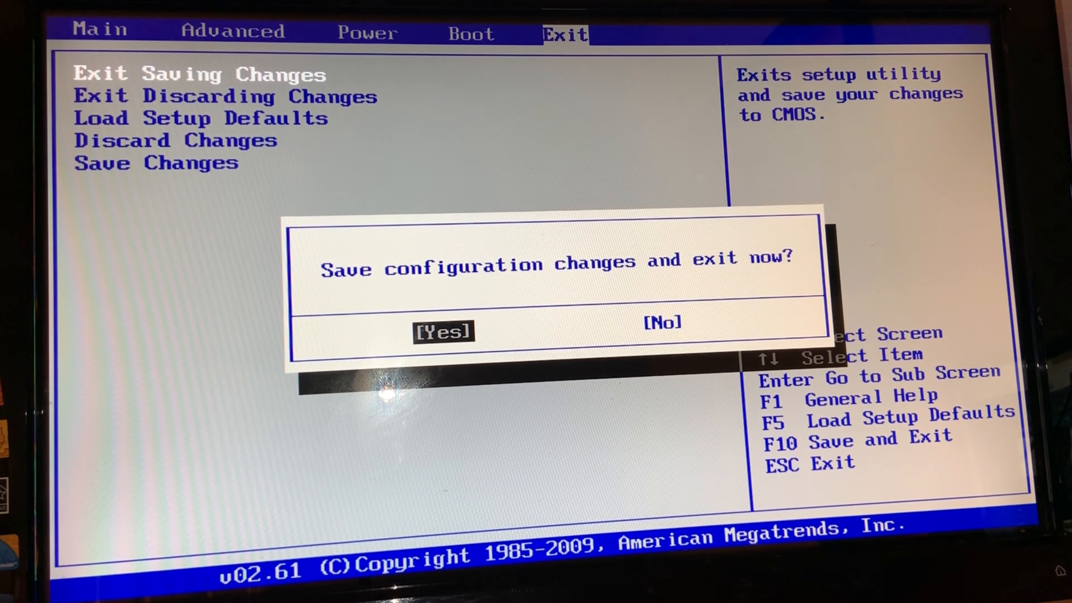
pyautogui.click(443, 330)
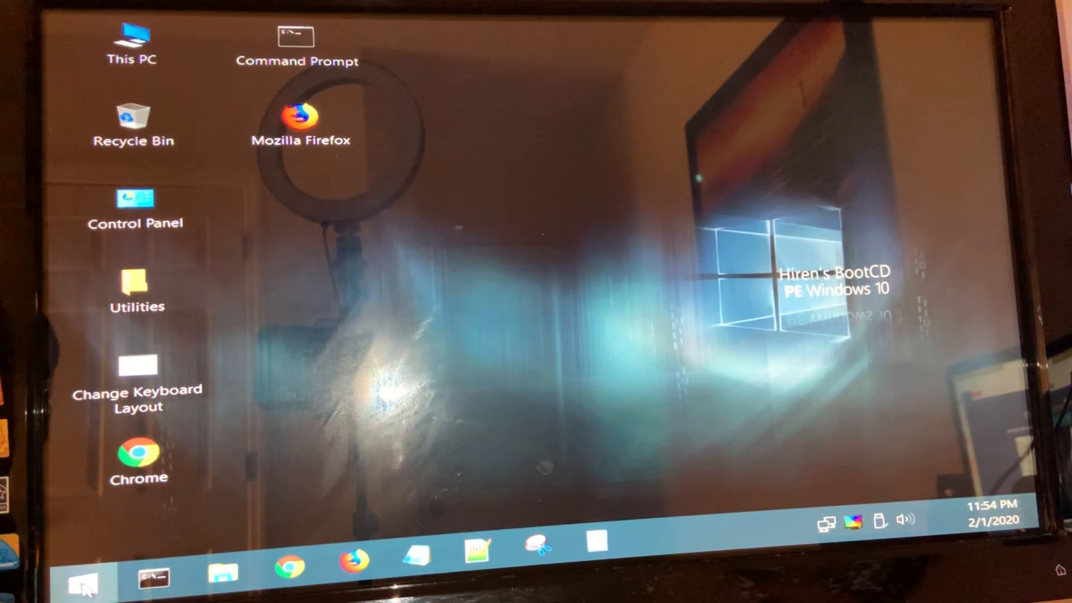
pyautogui.click(81, 582)
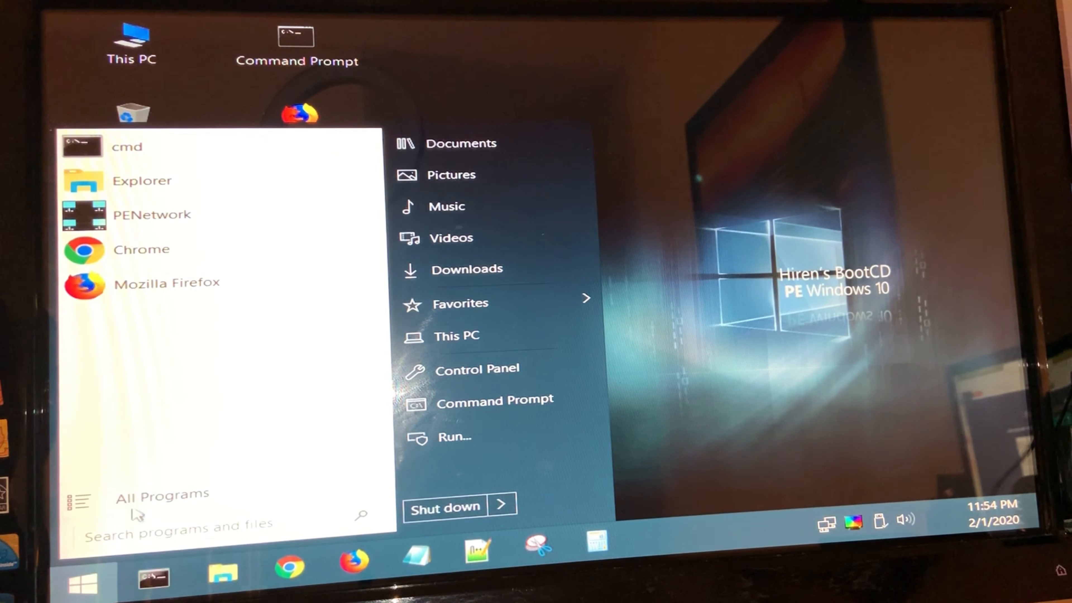
pyautogui.moveTo(137, 503)
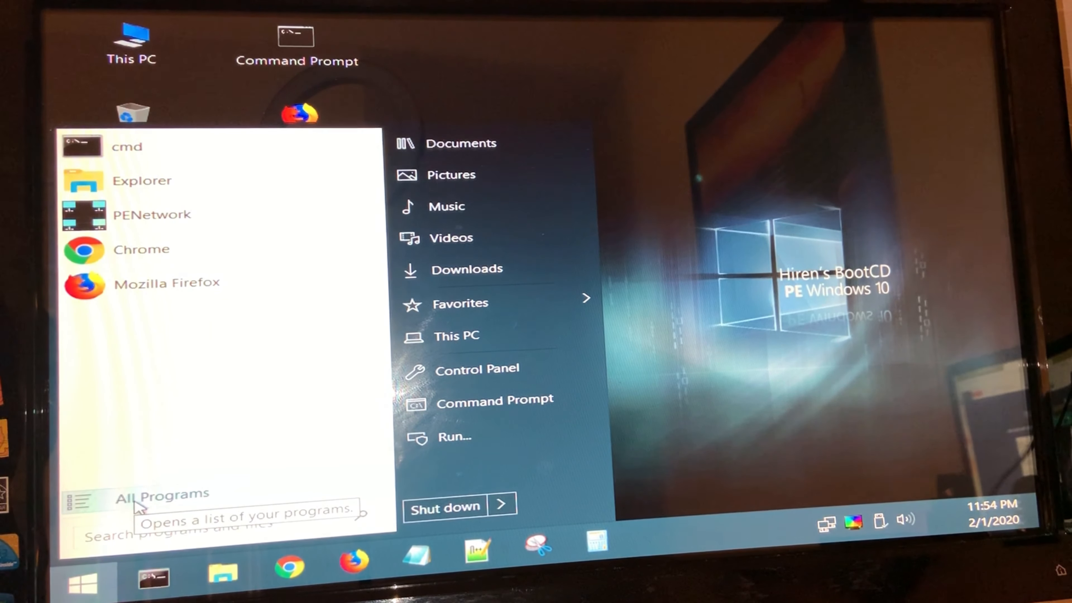
pyautogui.click(161, 494)
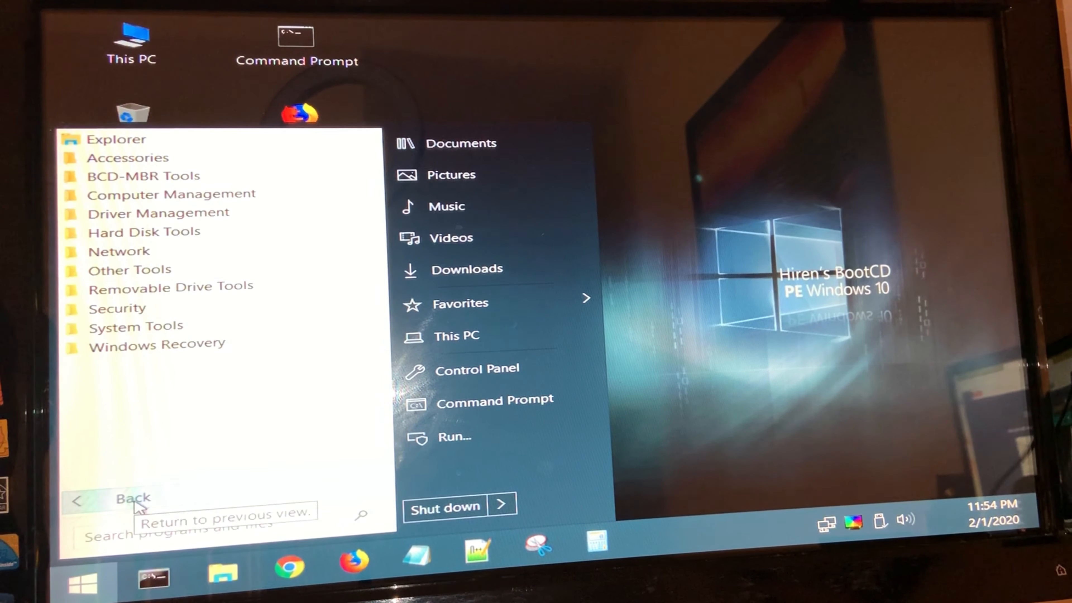
pyautogui.moveTo(132, 344)
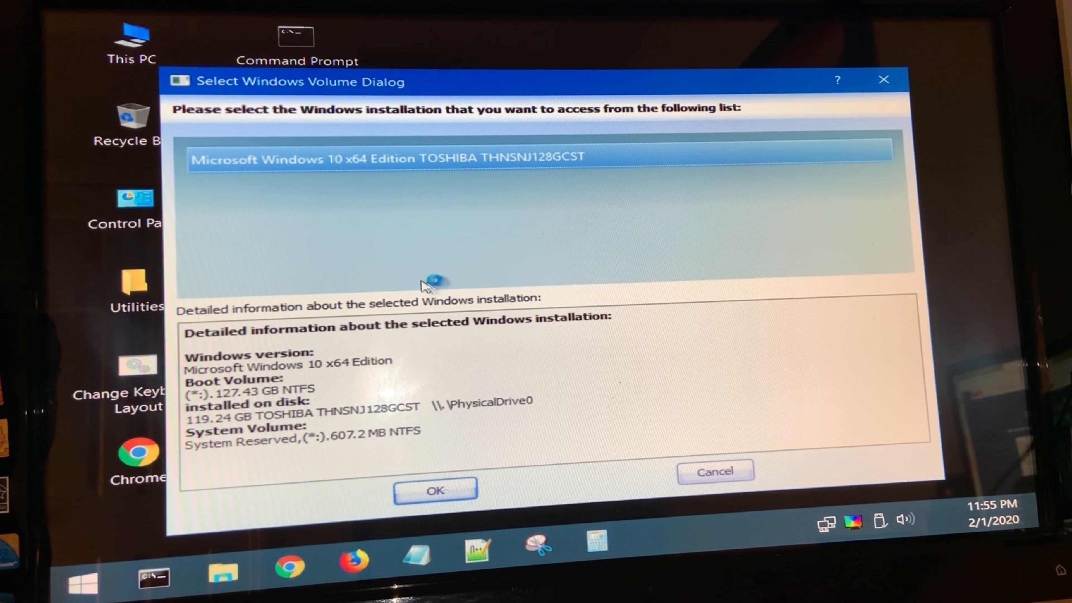
pyautogui.moveTo(195, 389)
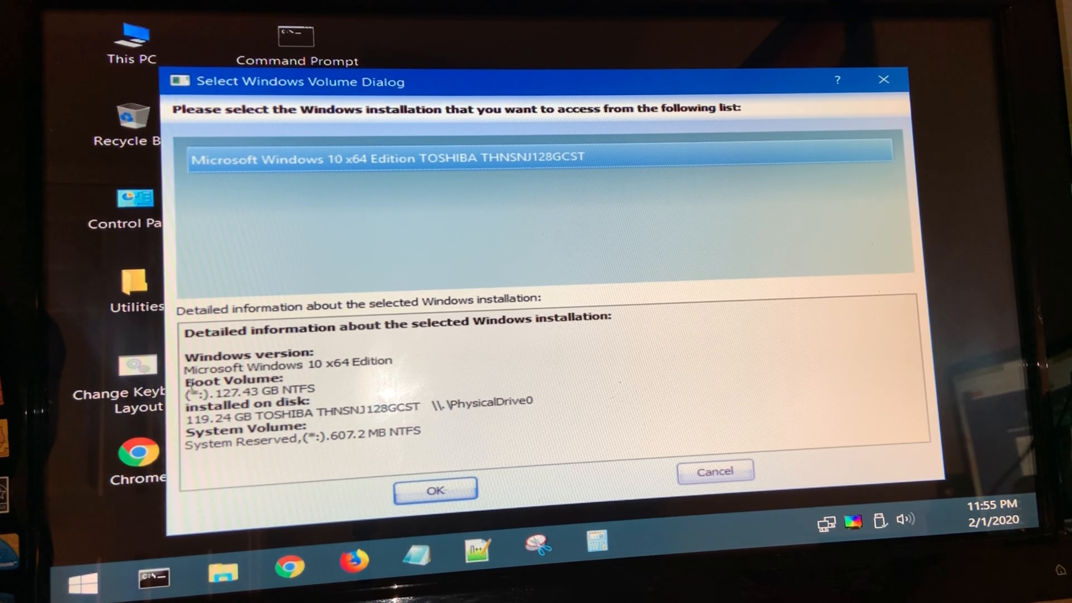
# - Select the Microsoft Windows 10 x64 installation on the TOSHIBA disk
pyautogui.doubleClick(248, 353)
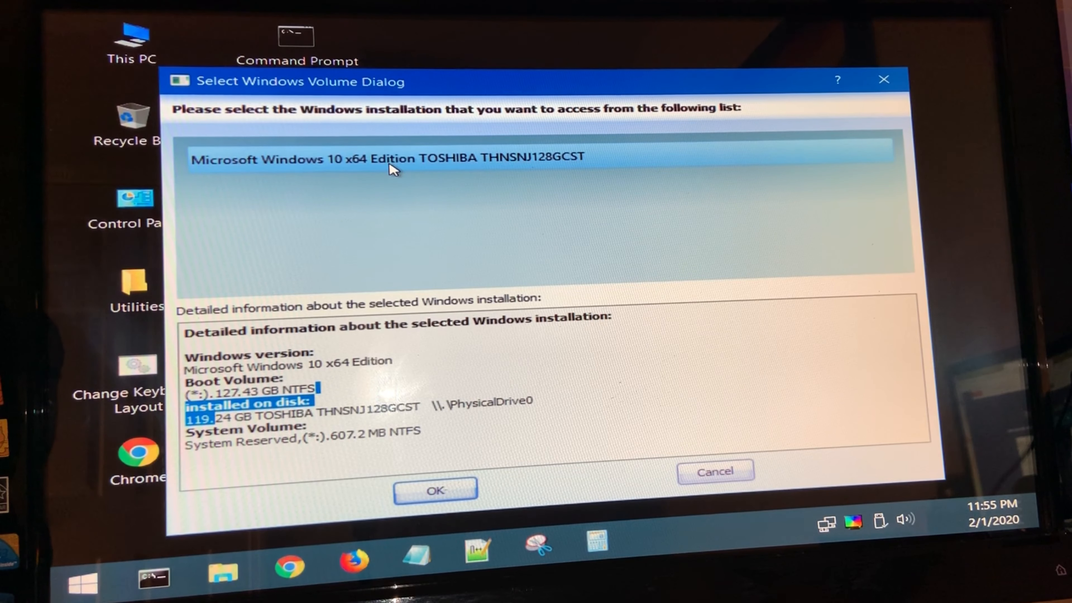
pyautogui.moveTo(335, 168)
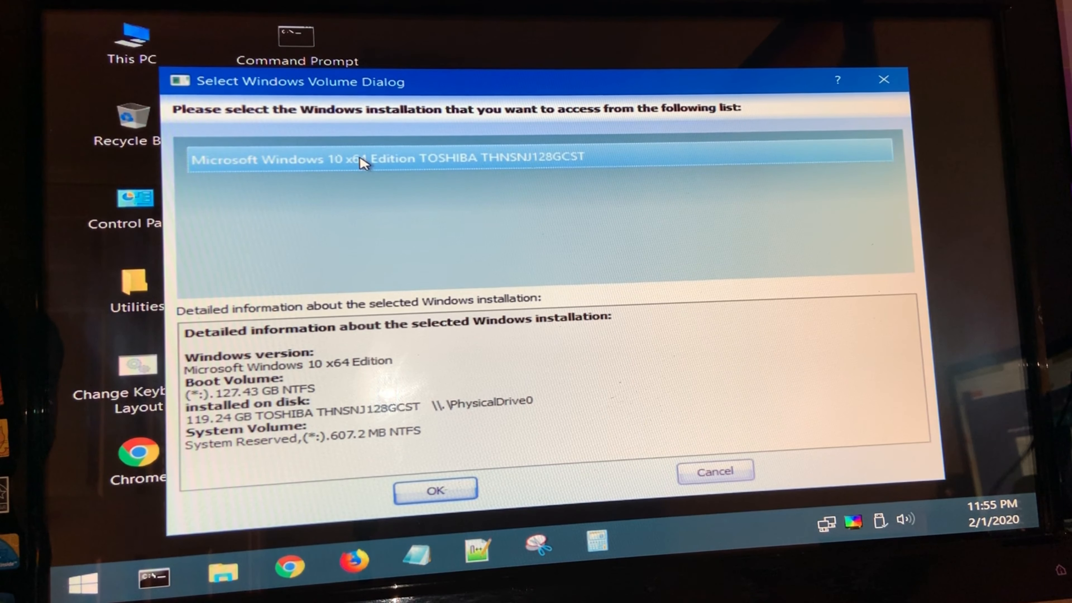
# - Confirm the volume to reach the recovery home and review the Welcome crash-solution list
pyautogui.click(435, 490)
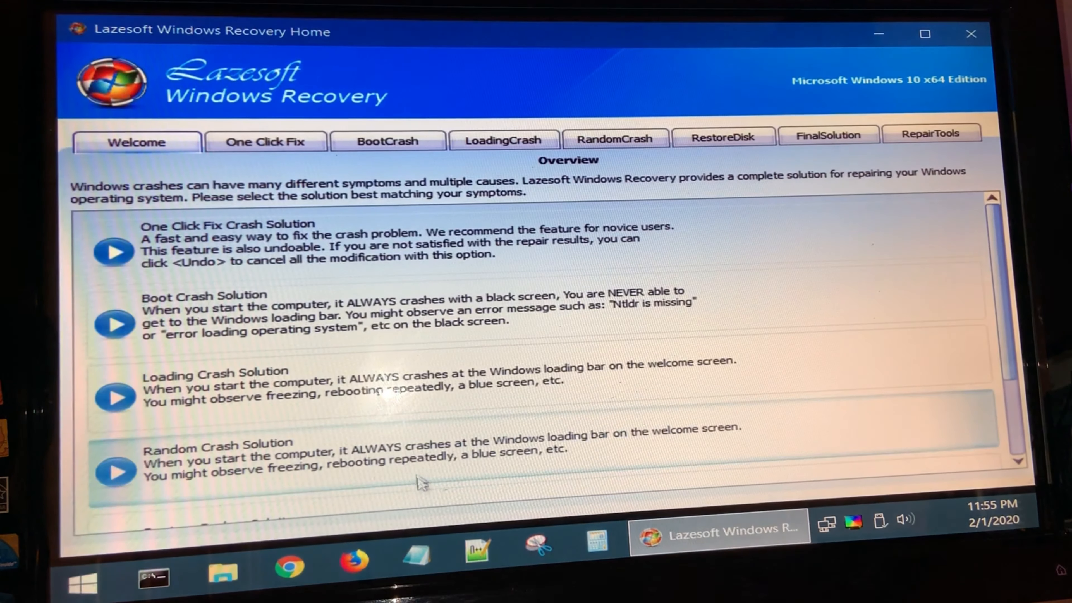
pyautogui.scroll(-3)
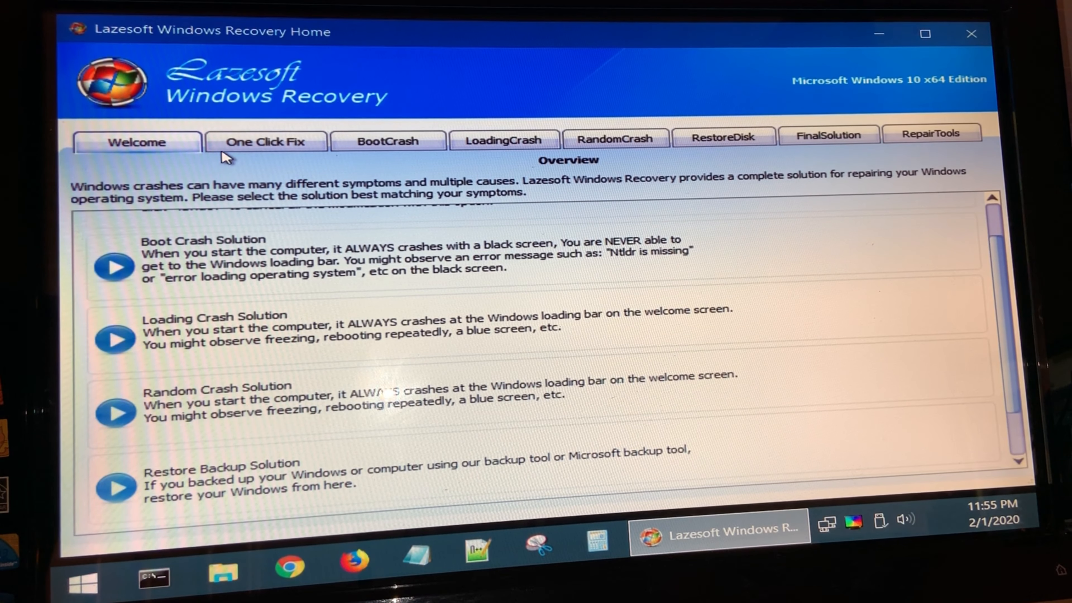
# - Go to the Boot Crash section and bring up the MBR Repair page
pyautogui.click(387, 140)
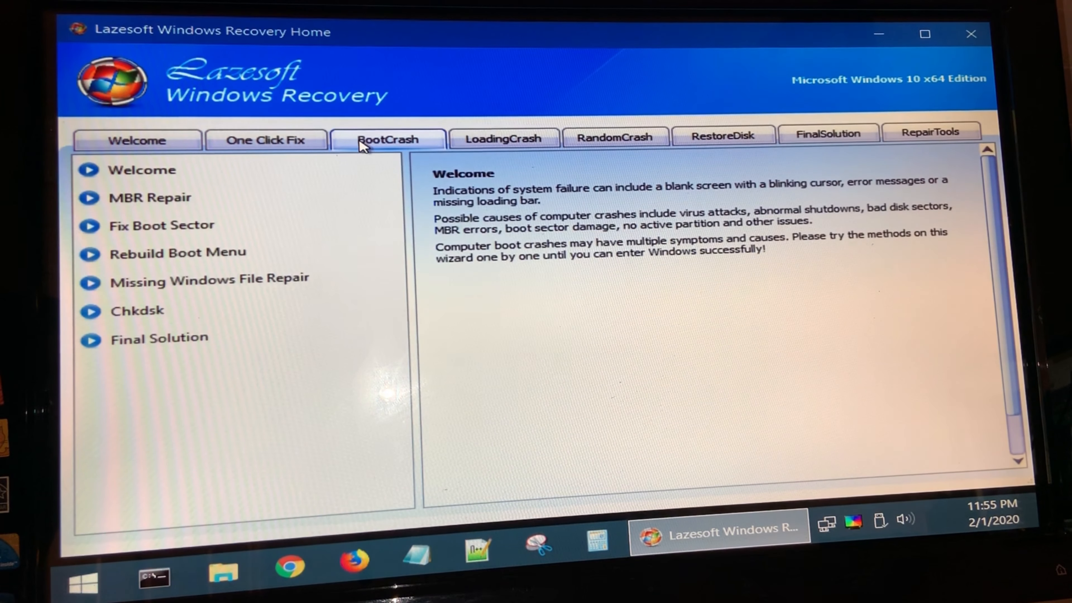
pyautogui.click(141, 170)
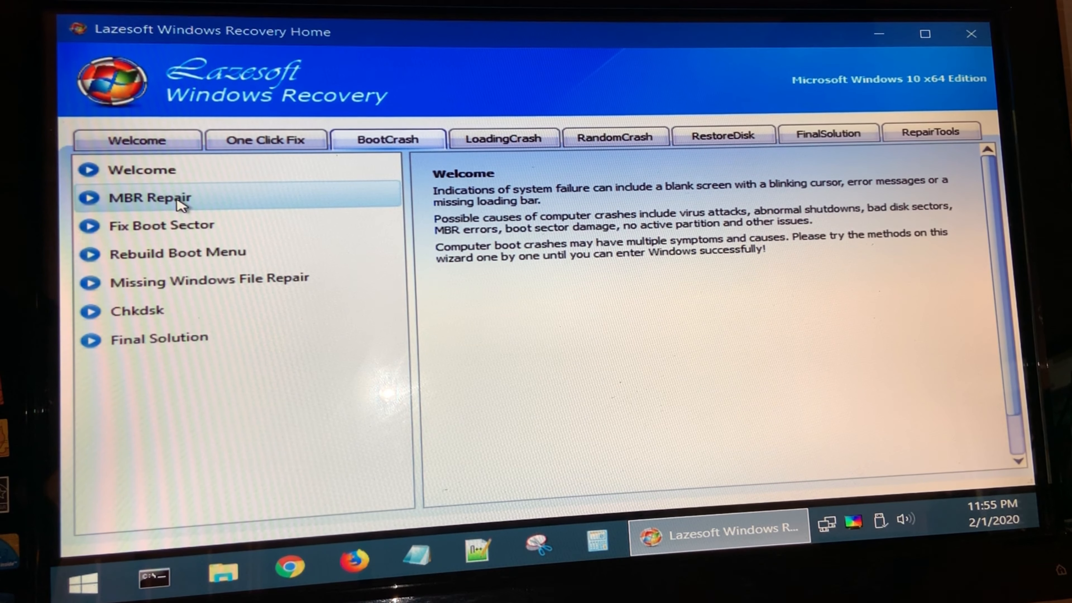
pyautogui.click(150, 198)
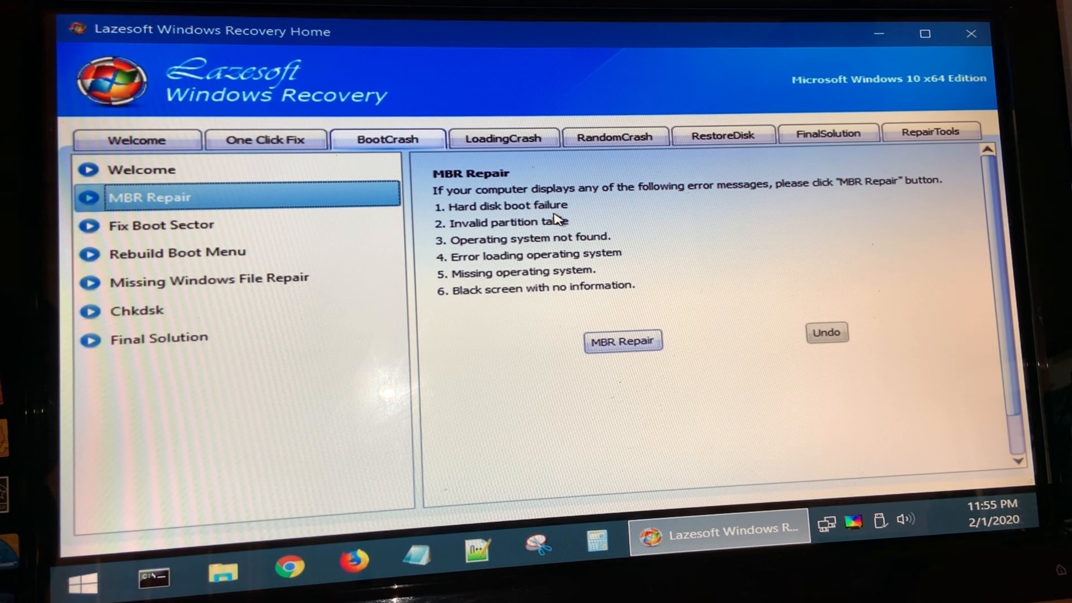
pyautogui.moveTo(516, 259)
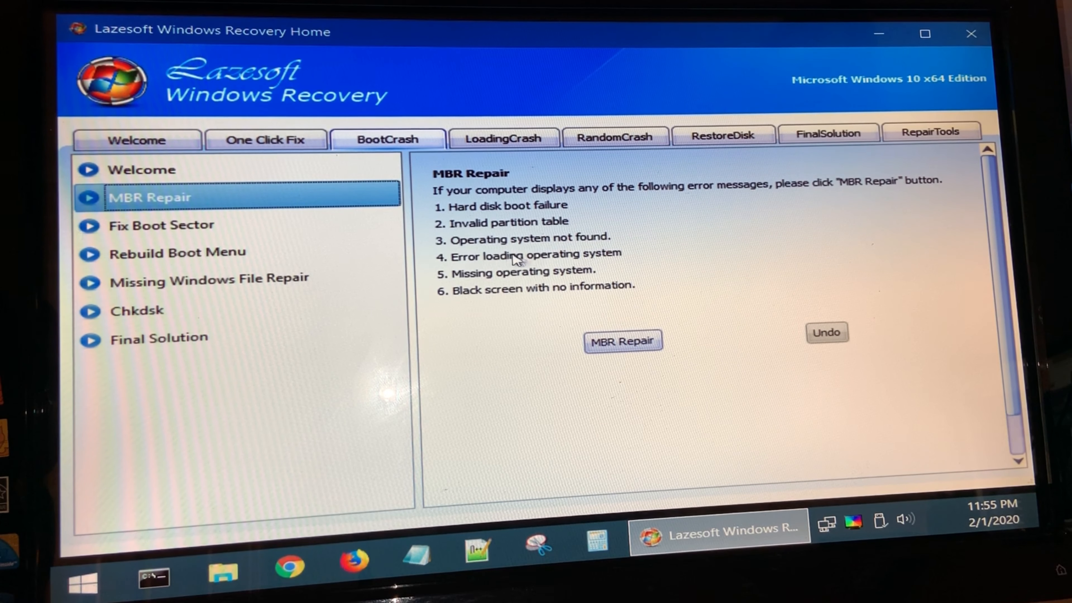
pyautogui.moveTo(588, 275)
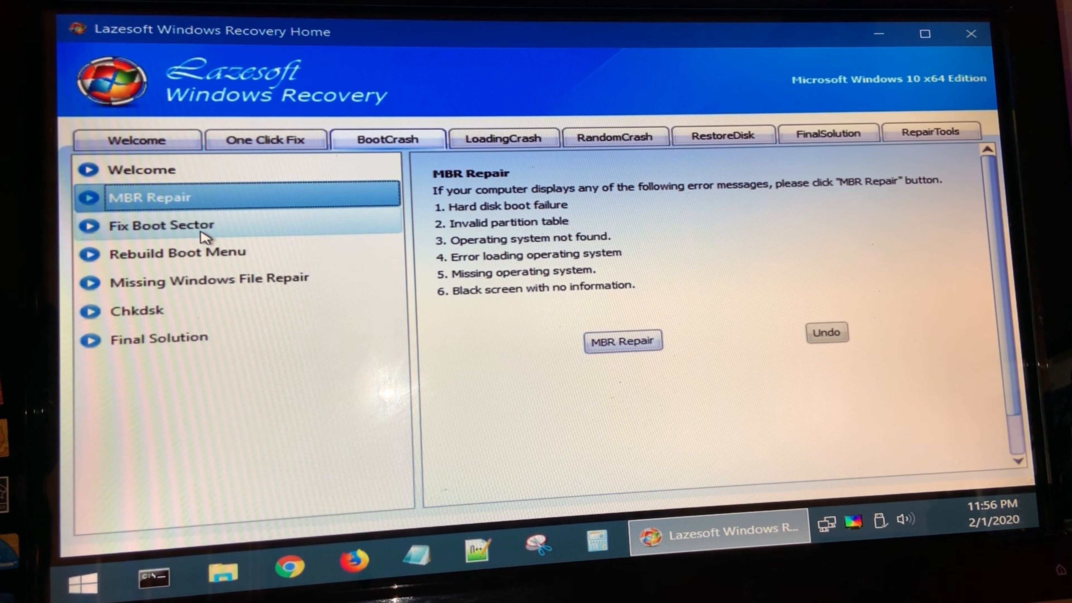
# - View the Fix Boot Sector description, then the Rebuild Boot Menu repair details
pyautogui.click(162, 225)
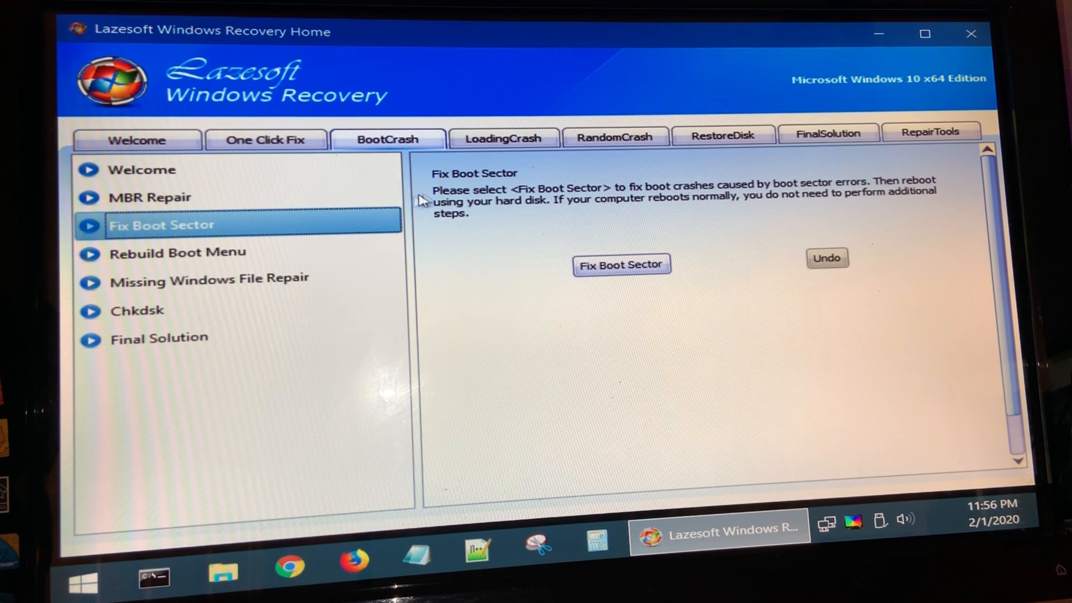
pyautogui.moveTo(458, 199)
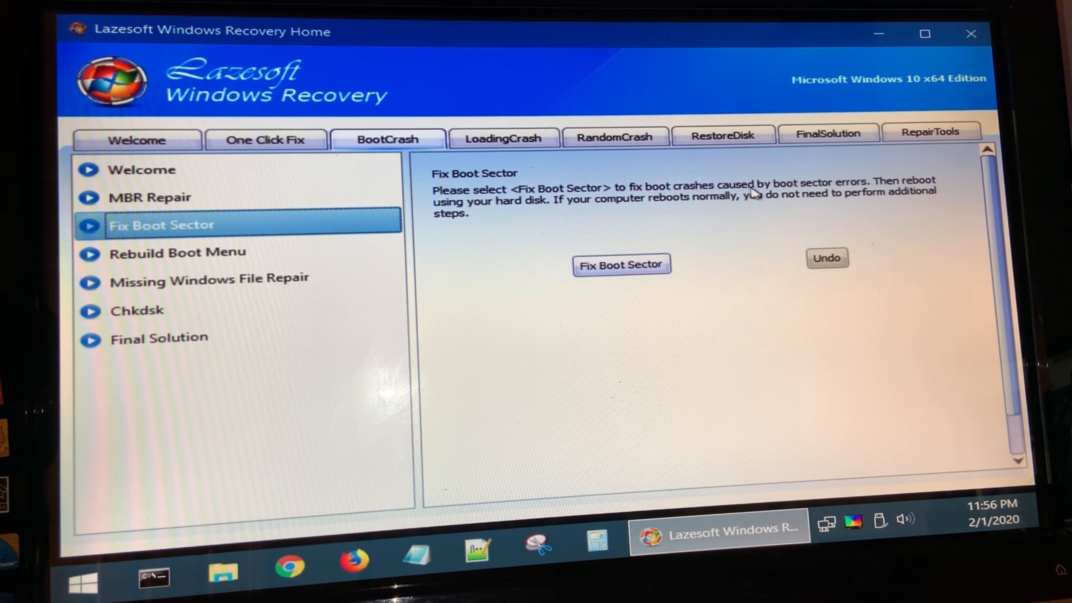
pyautogui.moveTo(865, 183)
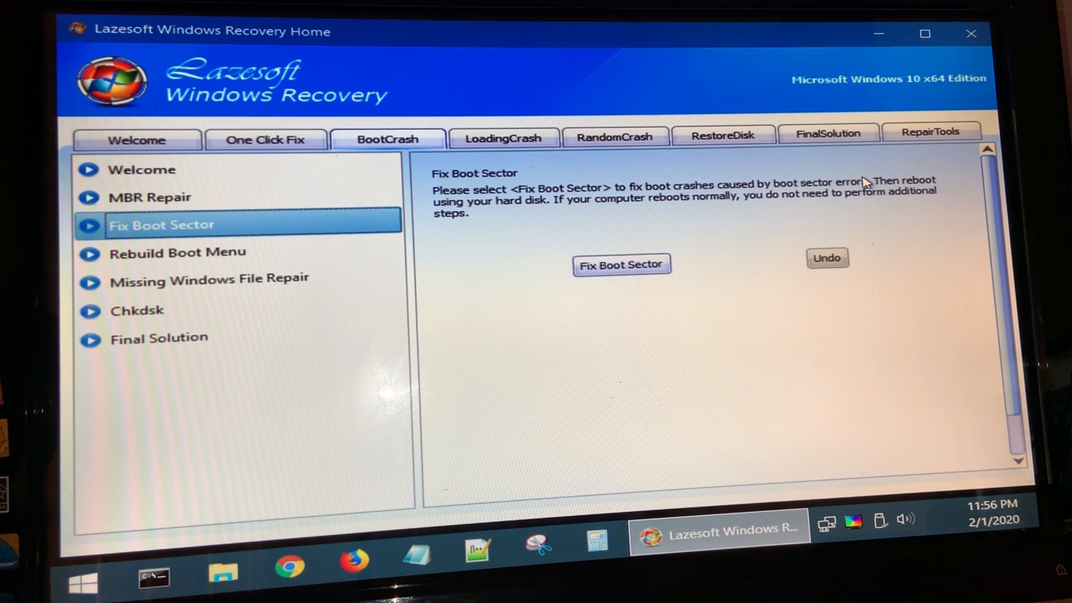
pyautogui.moveTo(636, 253)
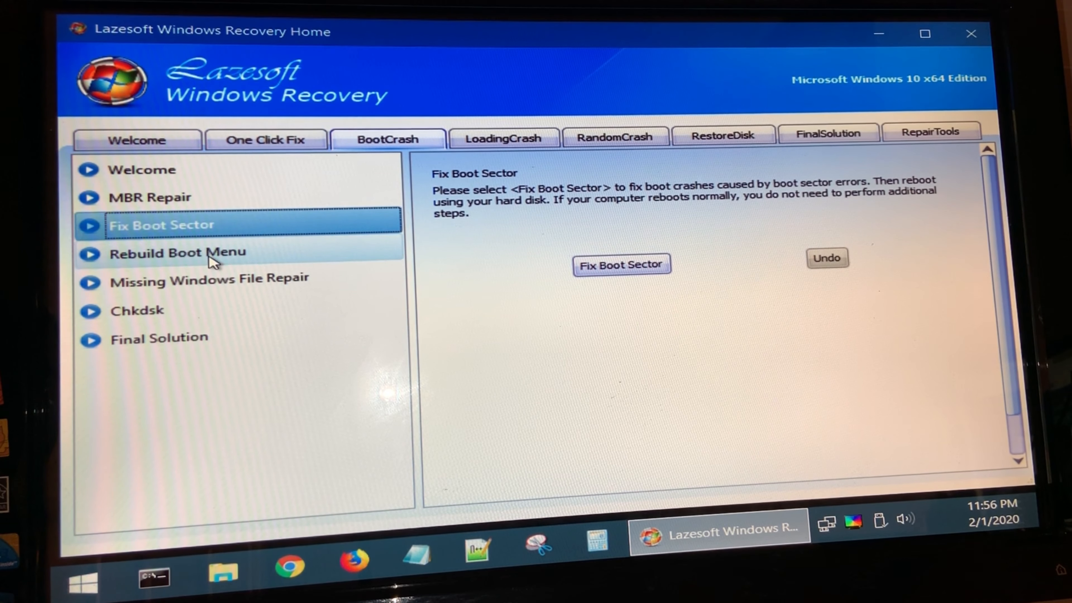
pyautogui.click(177, 252)
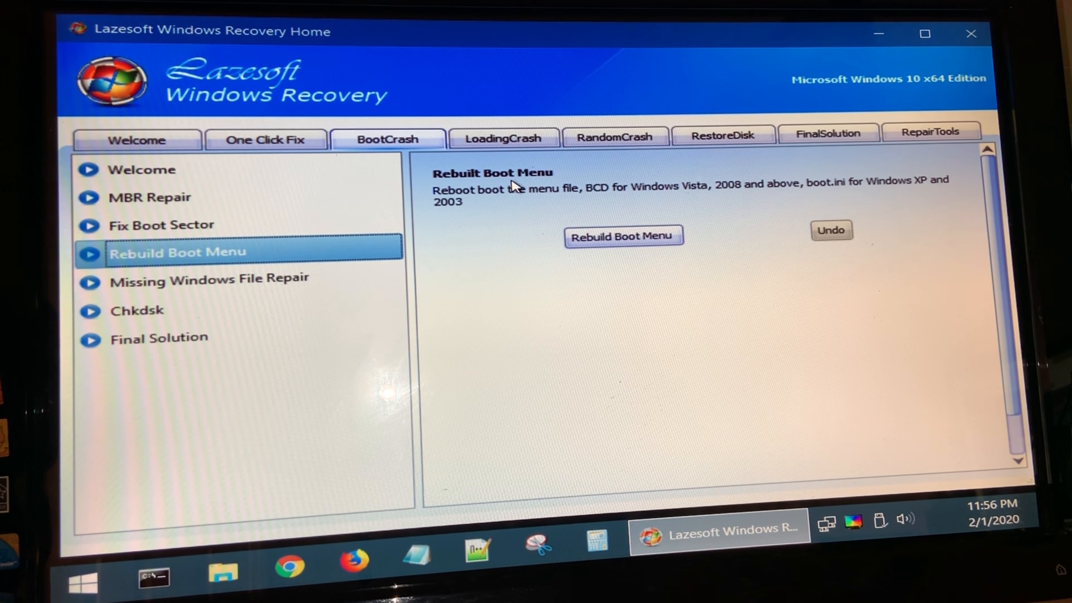
pyautogui.moveTo(566, 185)
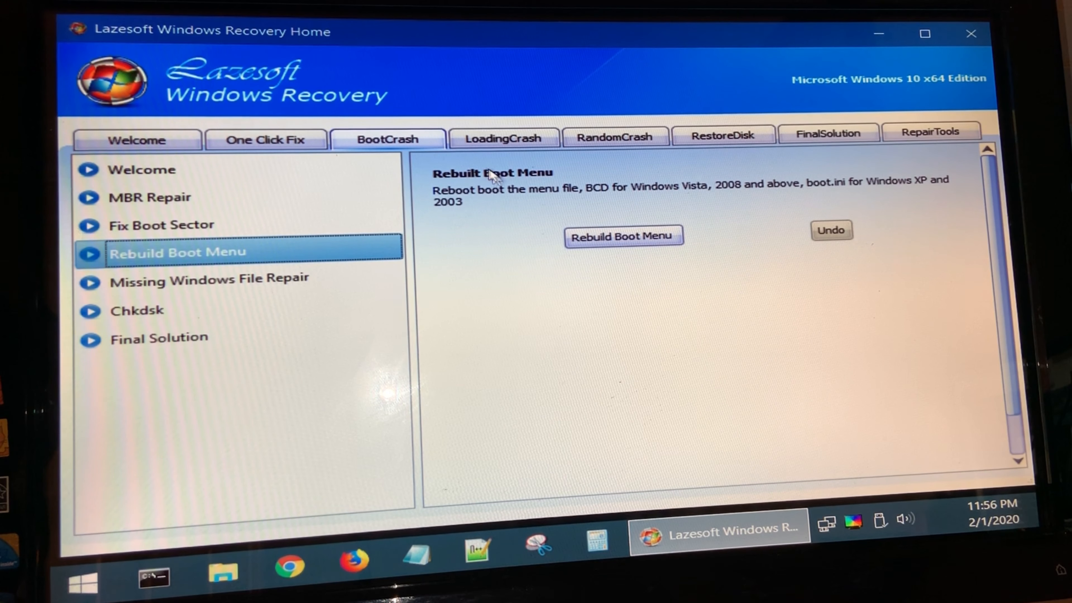
# - Review Missing Windows File Repair and Chkdsk, ending back on Missing Windows File Repair
pyautogui.click(209, 277)
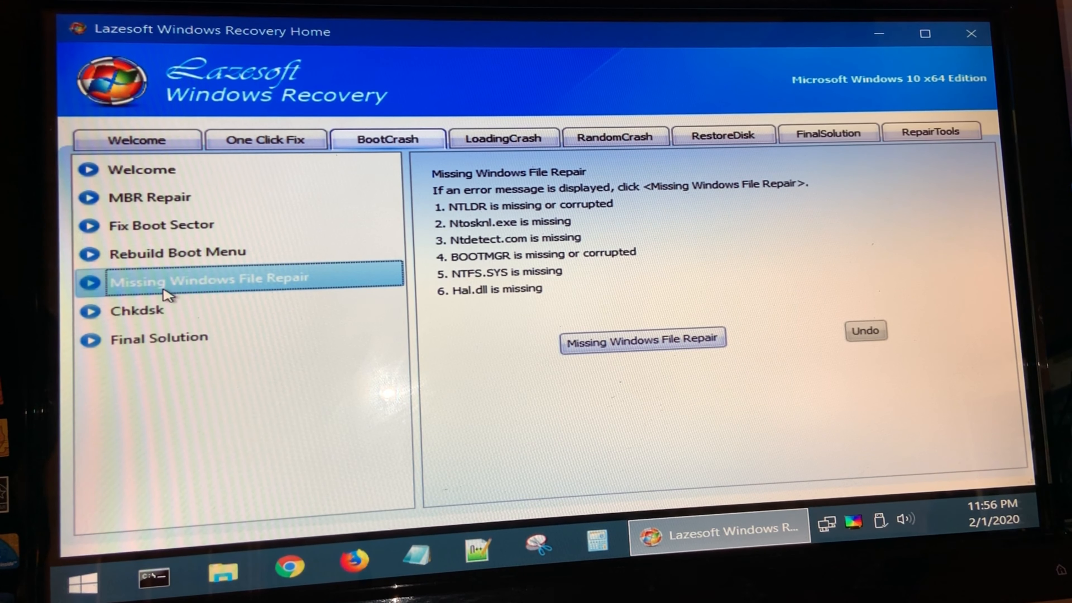
pyautogui.moveTo(335, 262)
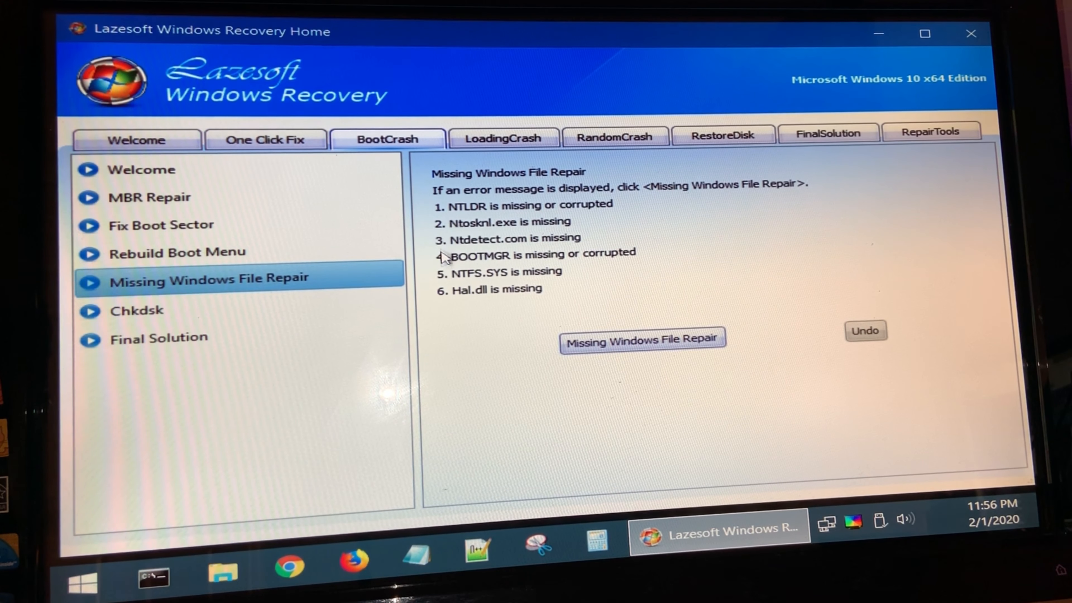
pyautogui.moveTo(486, 280)
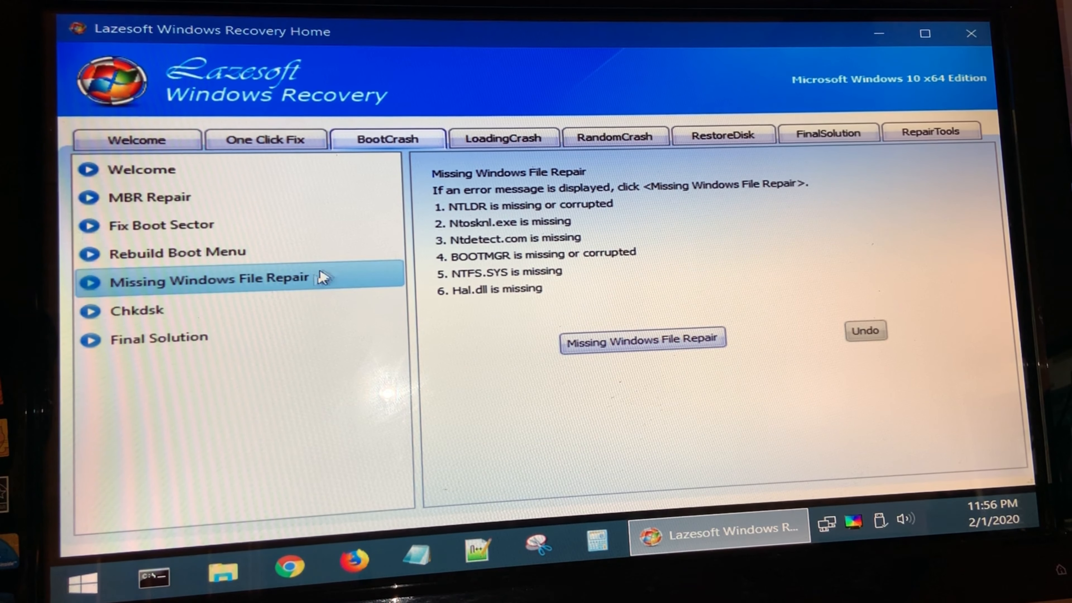
pyautogui.click(137, 310)
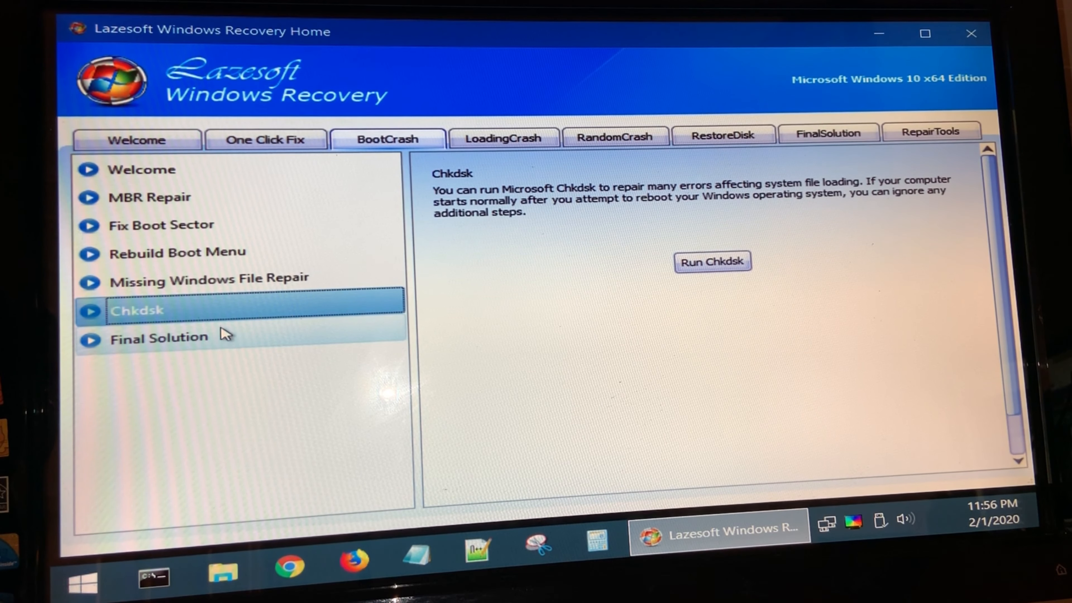
pyautogui.moveTo(470, 216)
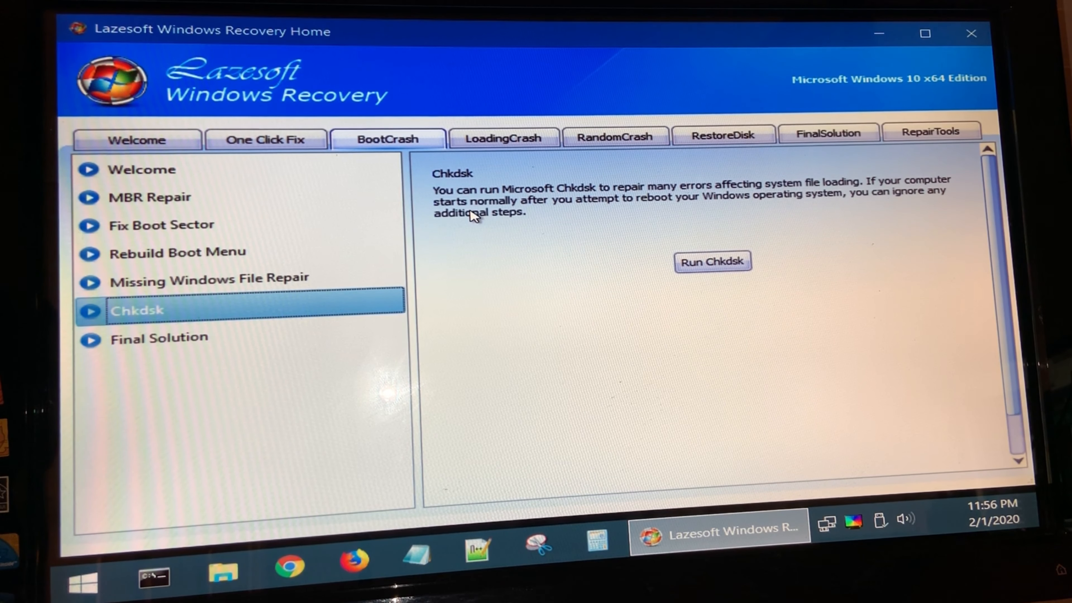
pyautogui.moveTo(280, 287)
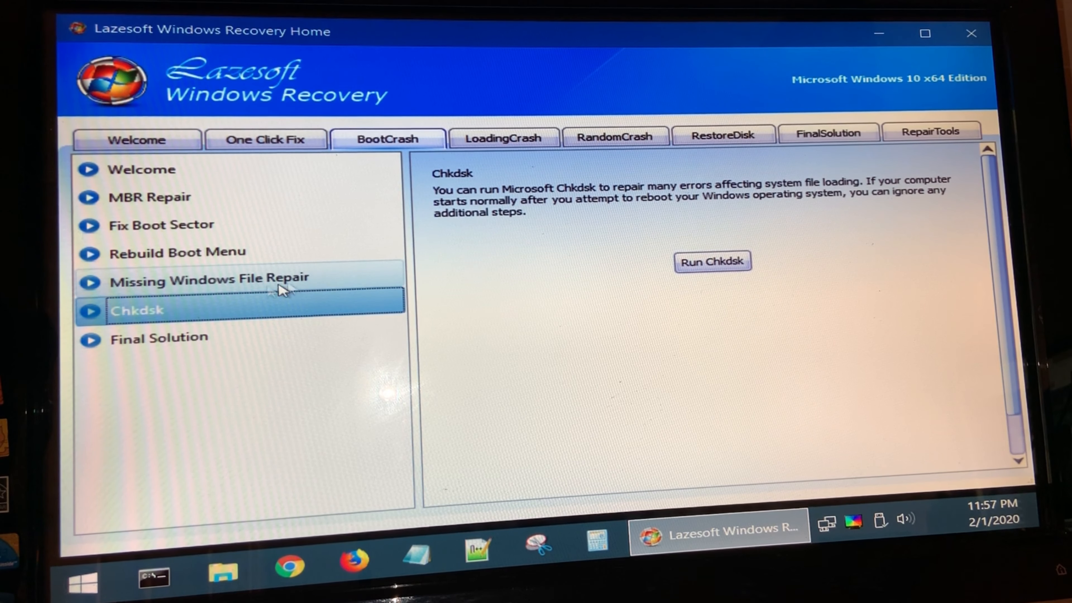
pyautogui.click(208, 277)
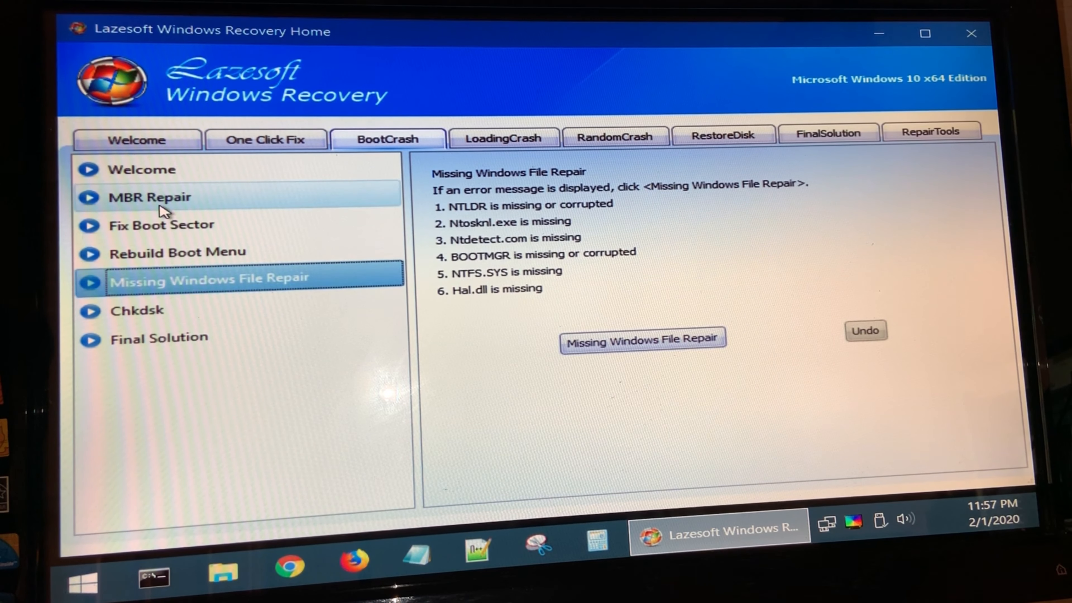
# - Run MBR Repair on the disk and dismiss the success confirmation
pyautogui.click(149, 197)
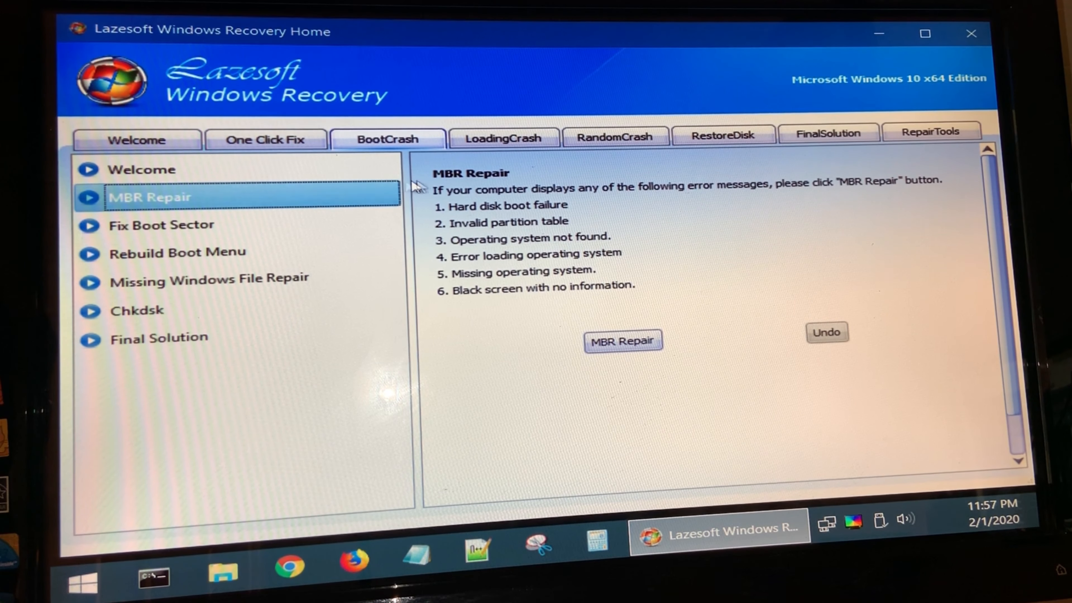
pyautogui.moveTo(552, 358)
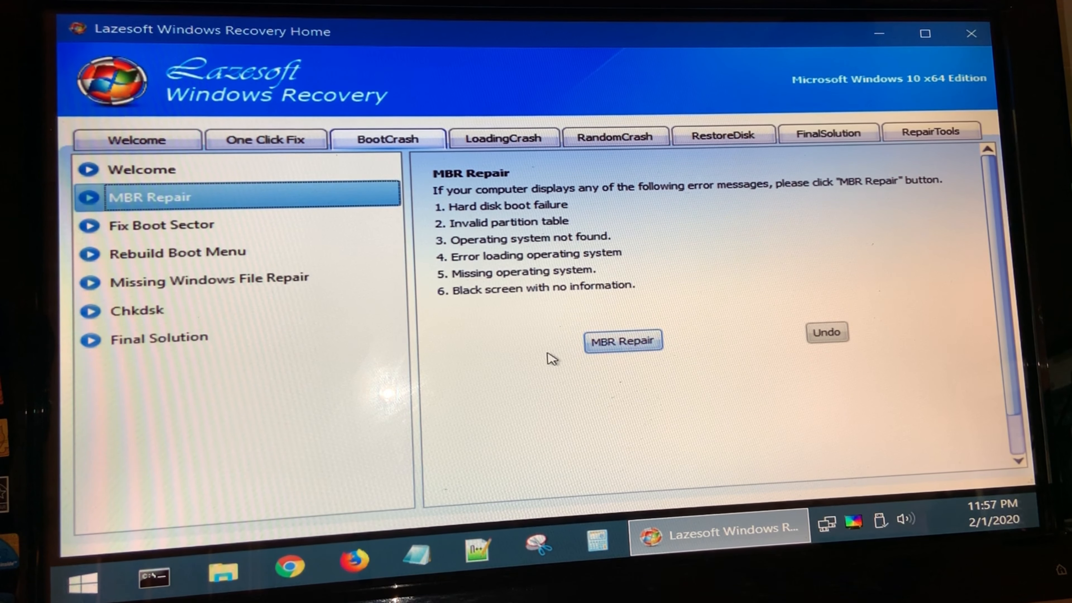
pyautogui.click(621, 341)
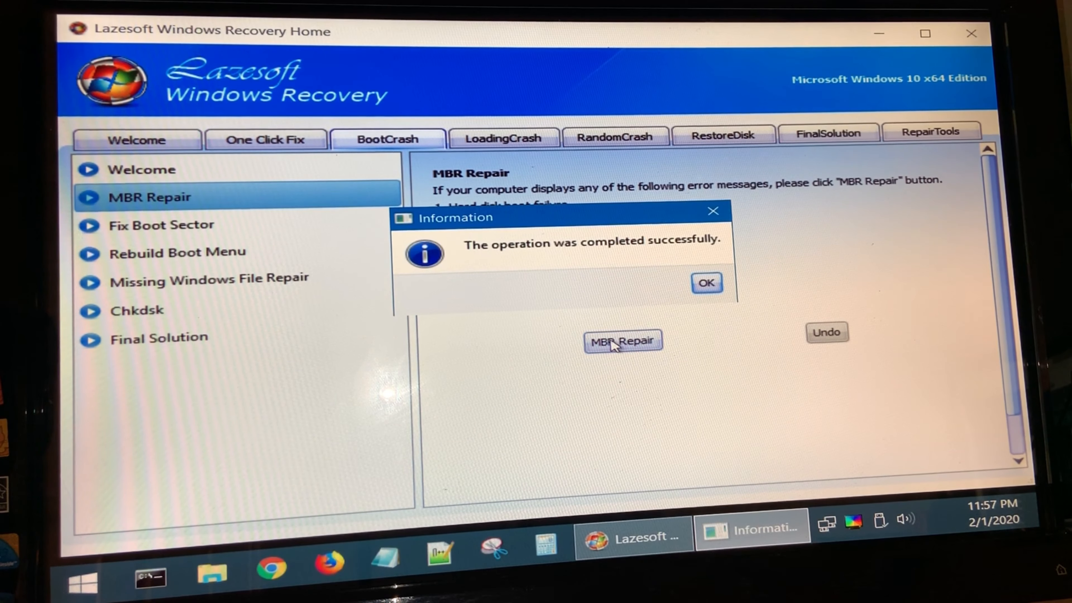
pyautogui.moveTo(615, 271)
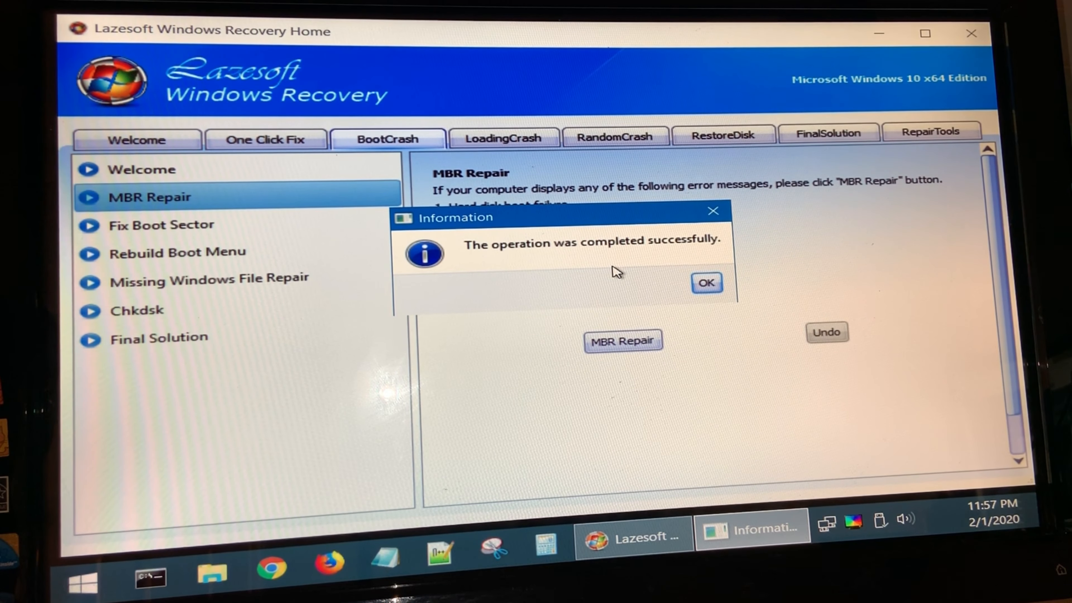
pyautogui.moveTo(630, 287)
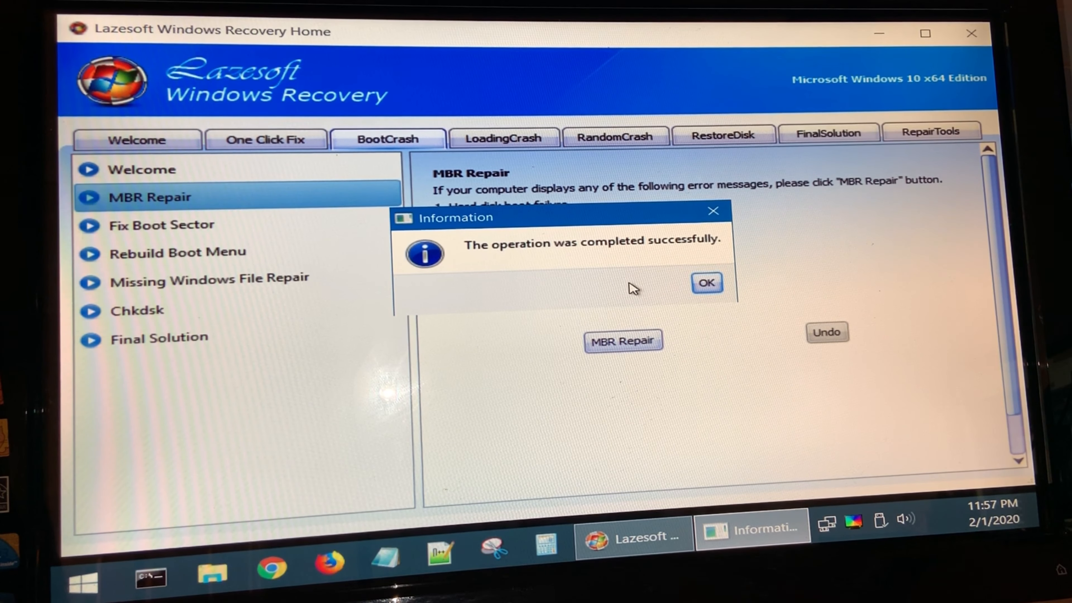
pyautogui.click(707, 283)
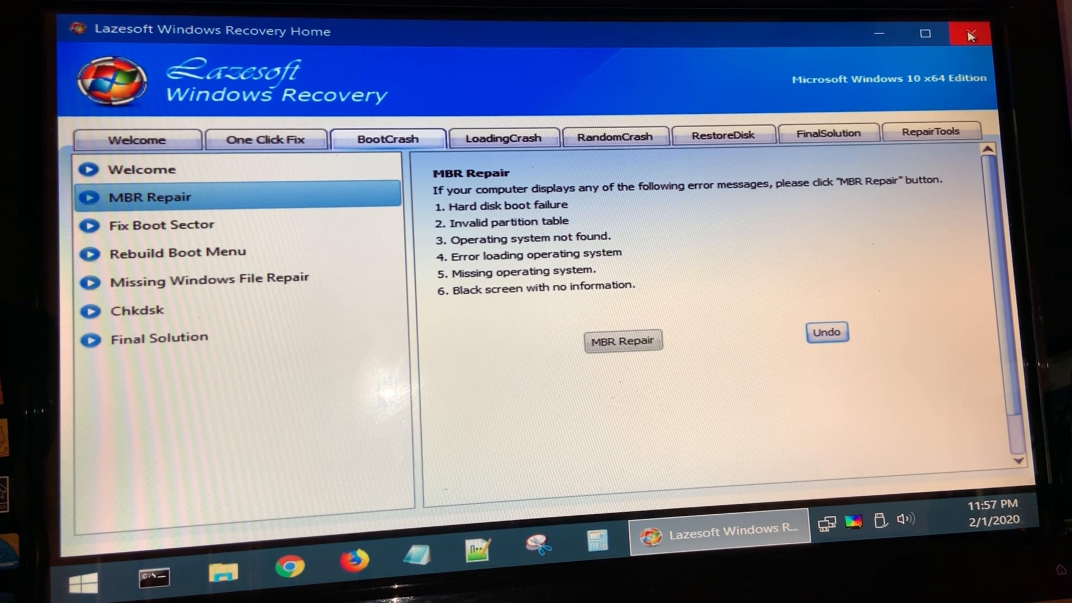
# - Close Lazesoft Windows Recovery and shut down the PC from the Start menu
pyautogui.click(968, 33)
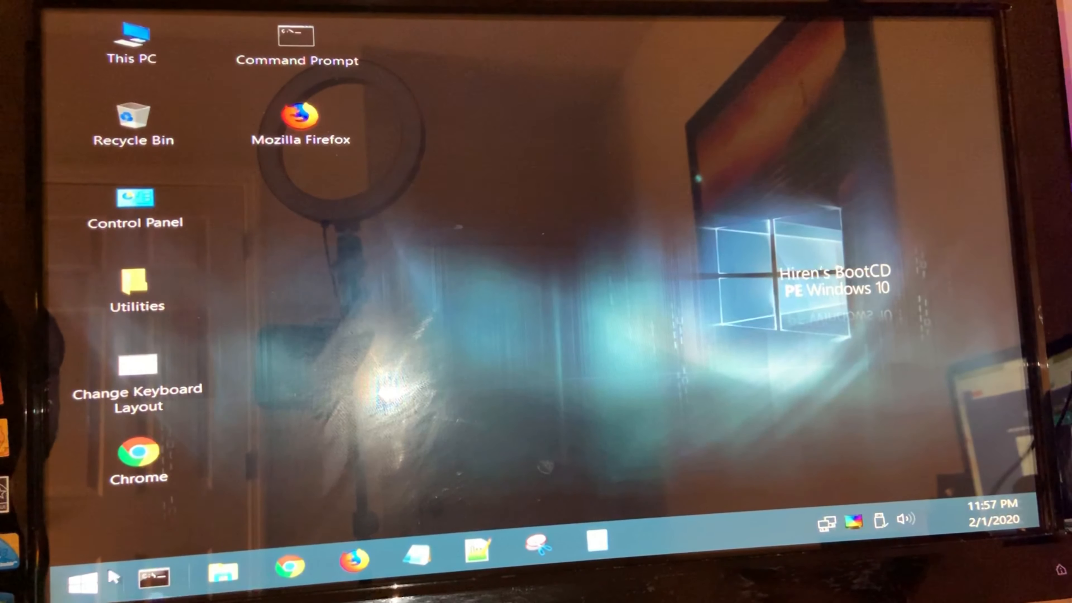
pyautogui.click(82, 582)
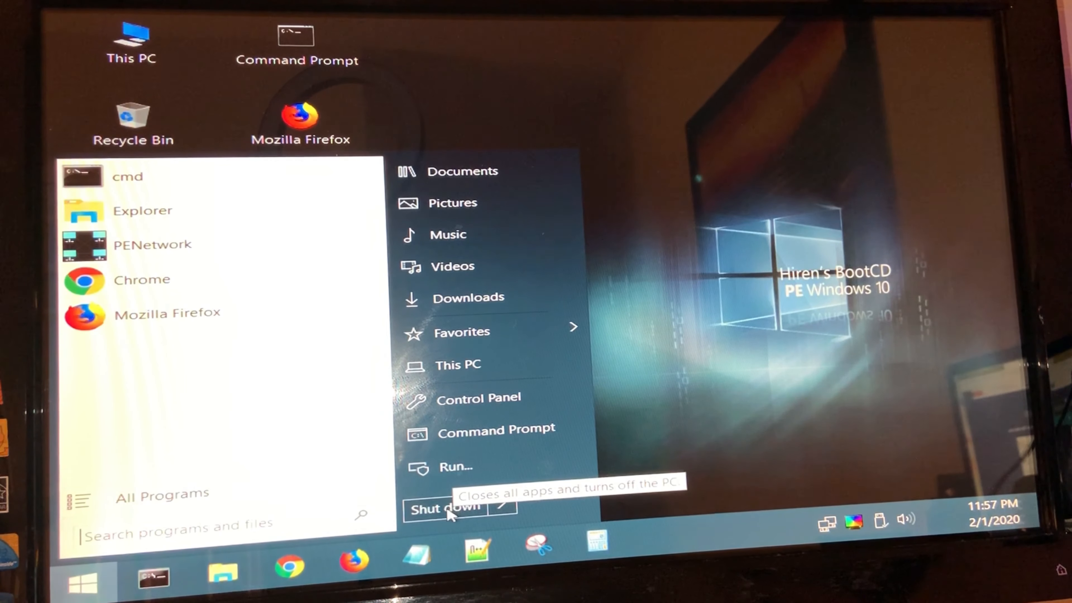
pyautogui.click(445, 509)
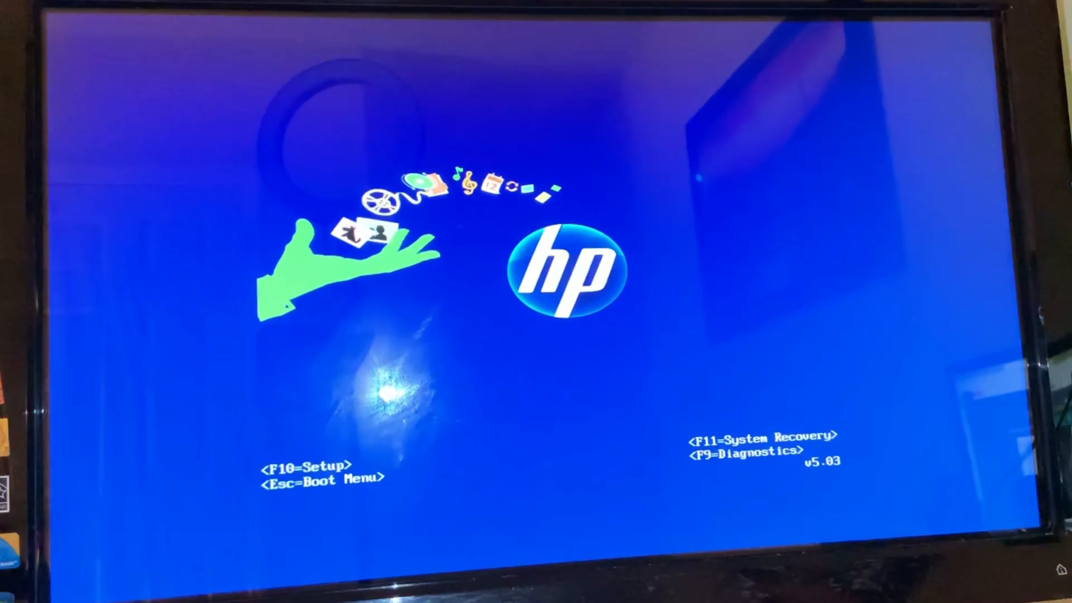